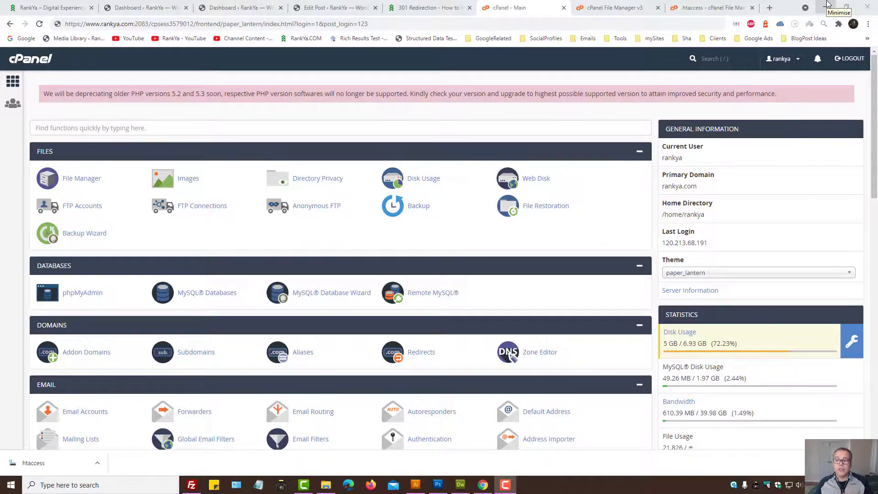
# Create a new text document on the desktop named .htaccess, accepting the extension-change warning.
pyautogui.click(839, 6)
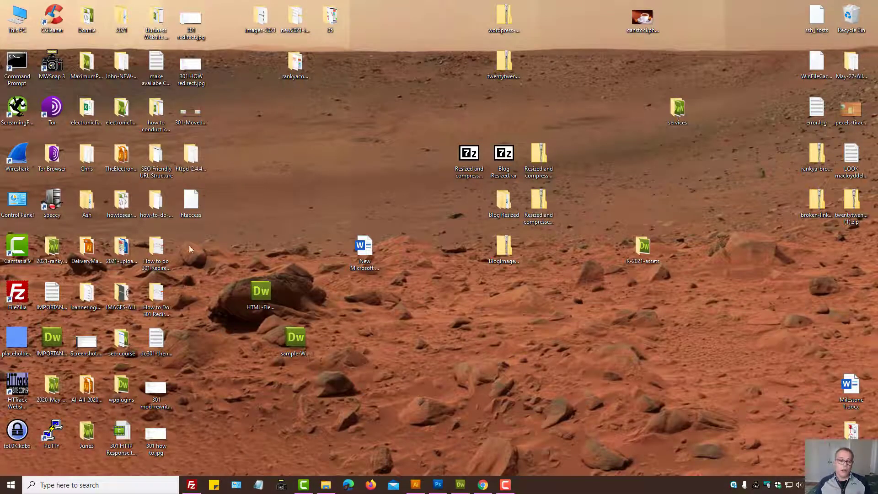
pyautogui.click(190, 203)
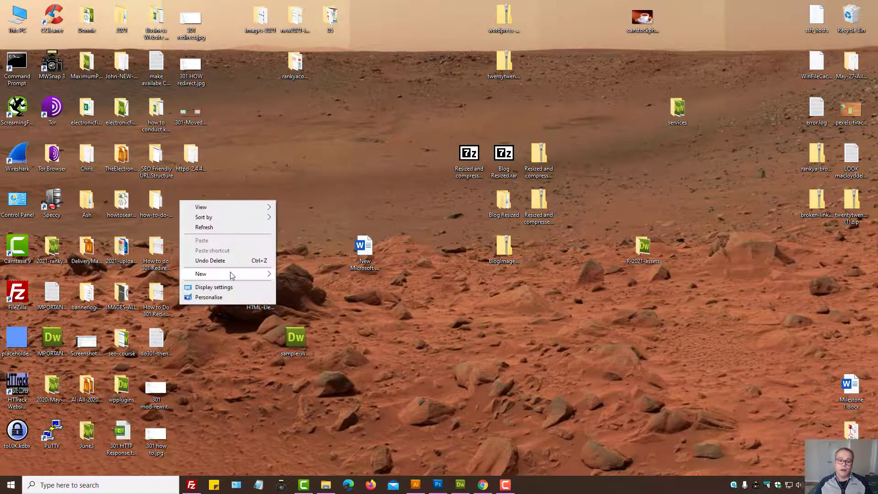
pyautogui.click(200, 273)
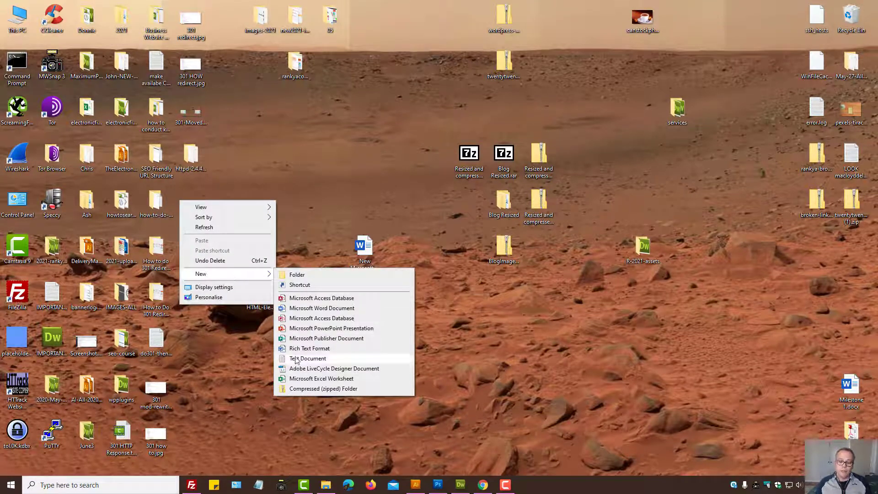
pyautogui.click(307, 359)
pyautogui.write('.htaccess')
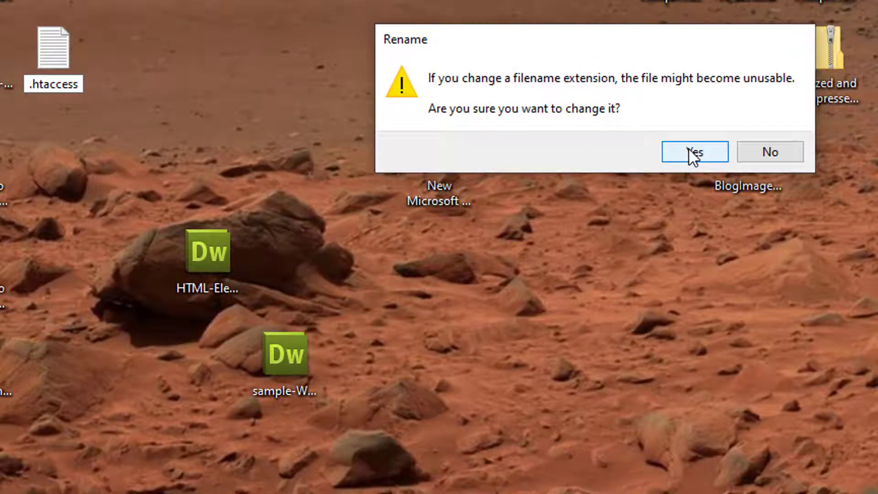
pyautogui.click(694, 151)
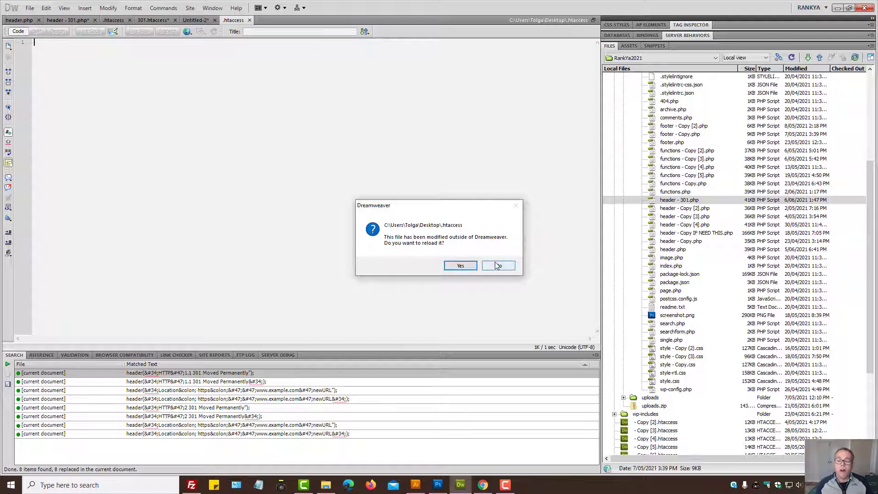
# Answer Dreamweaver's reload prompt for the externally changed .htaccess file.
pyautogui.click(498, 265)
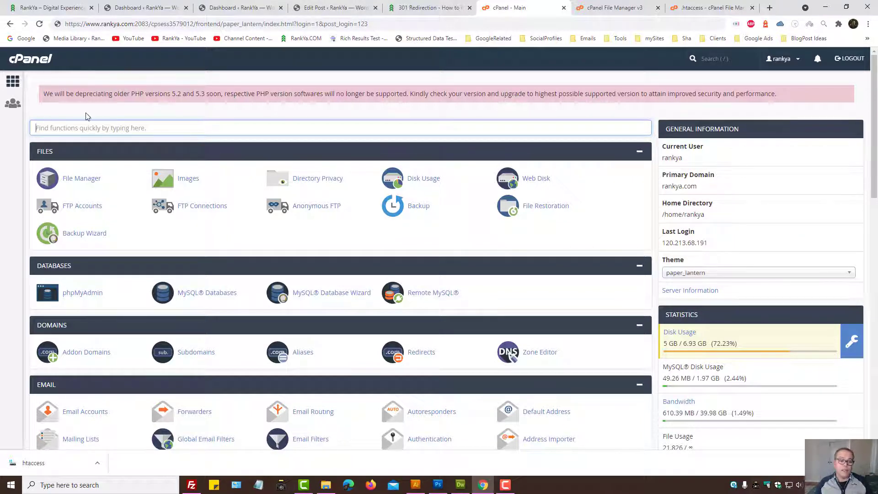
pyautogui.moveTo(82, 178)
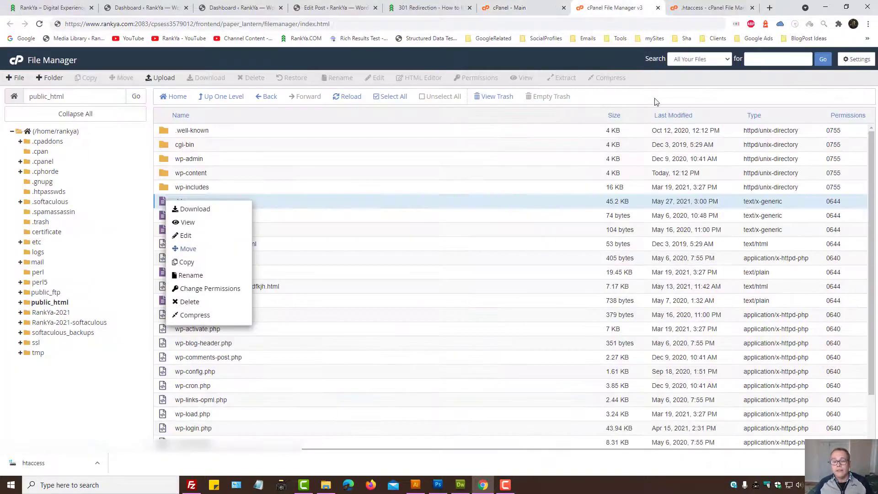
# Dismiss the .htaccess context menu in the public_html file listing.
pyautogui.click(123, 379)
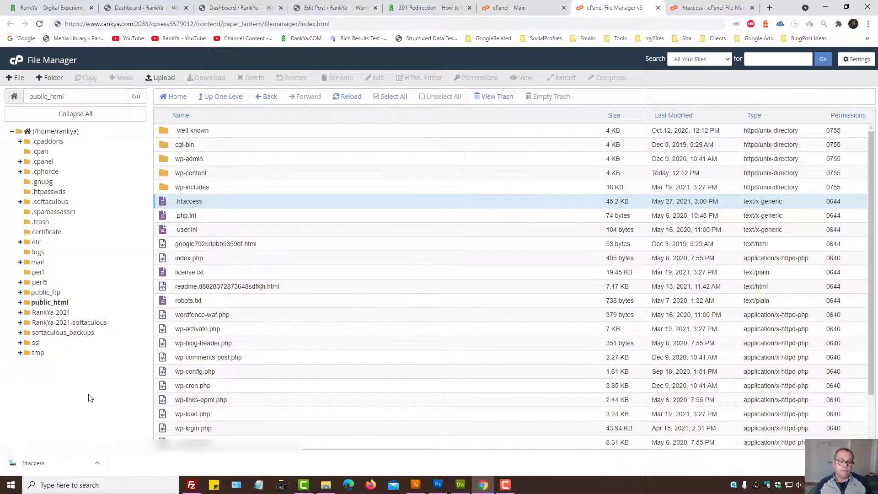
pyautogui.moveTo(168, 204)
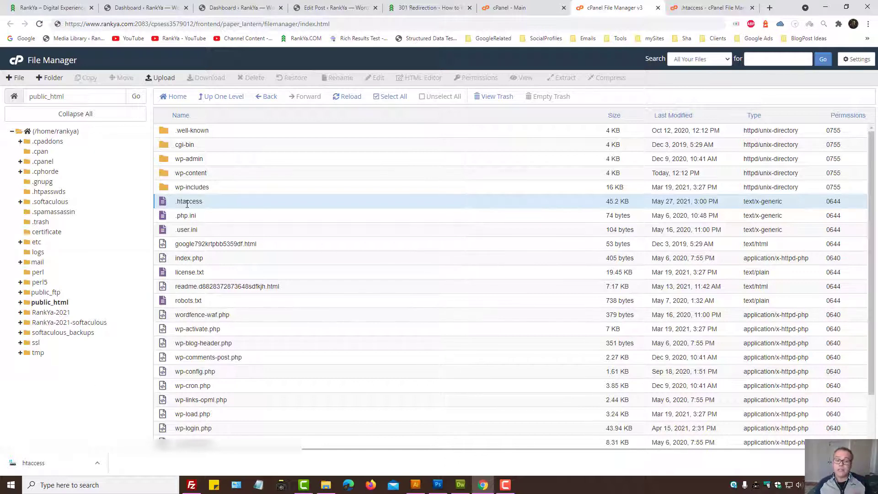
pyautogui.moveTo(138, 241)
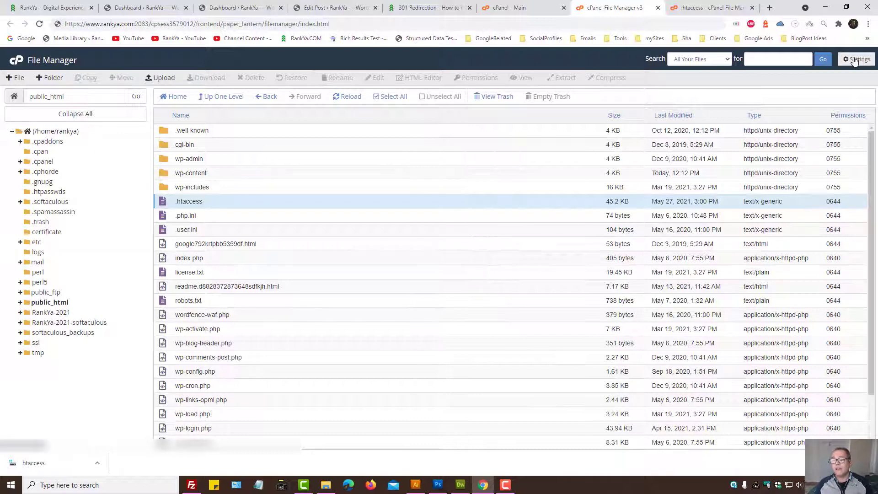
pyautogui.click(856, 58)
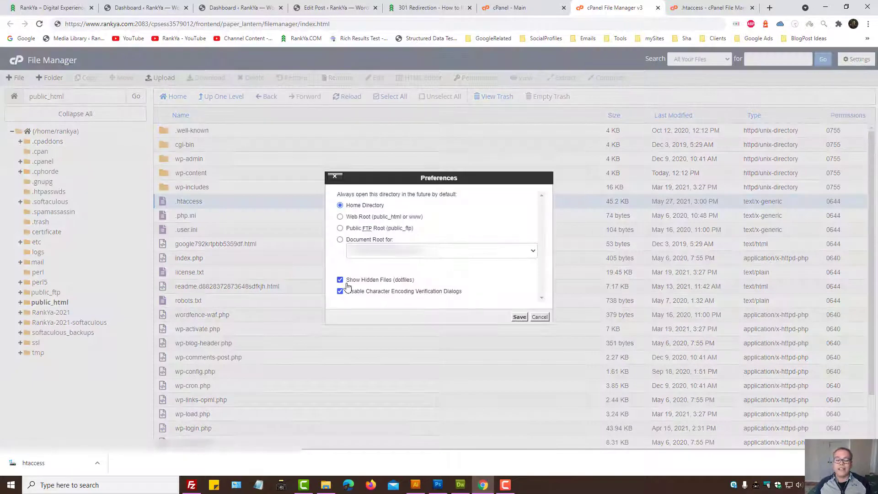
pyautogui.click(340, 280)
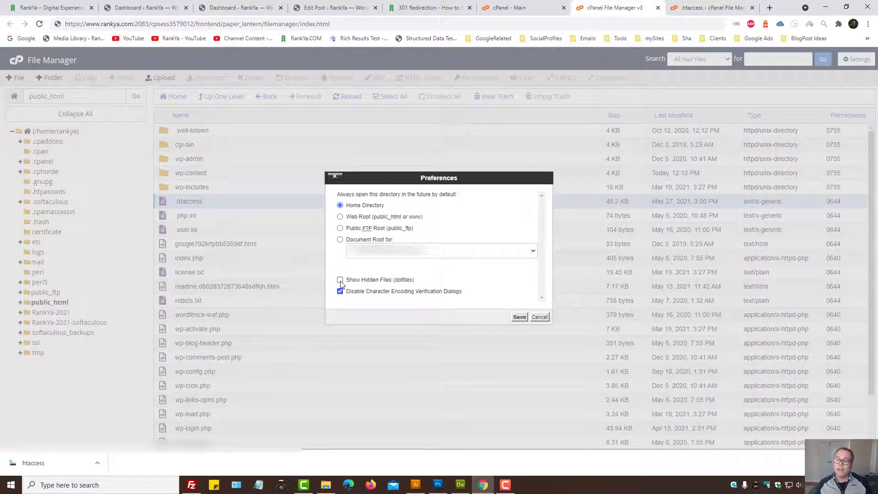
pyautogui.click(339, 280)
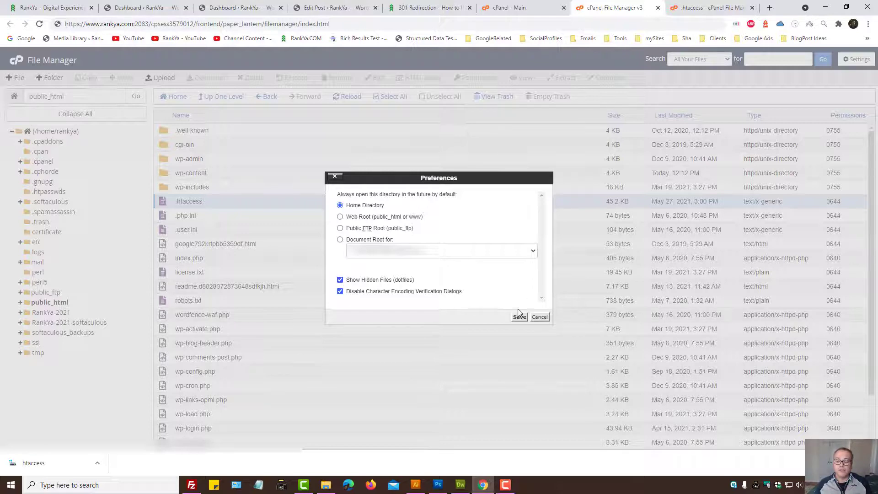
pyautogui.click(518, 317)
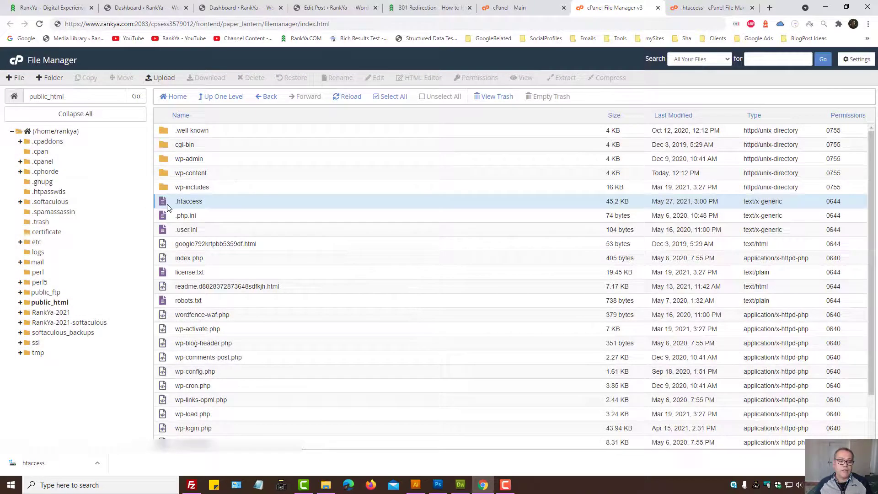
# Edit the server's .htaccess in the code editor and paste in the 301 redirect rule blocks from the article.
pyautogui.rightClick(189, 201)
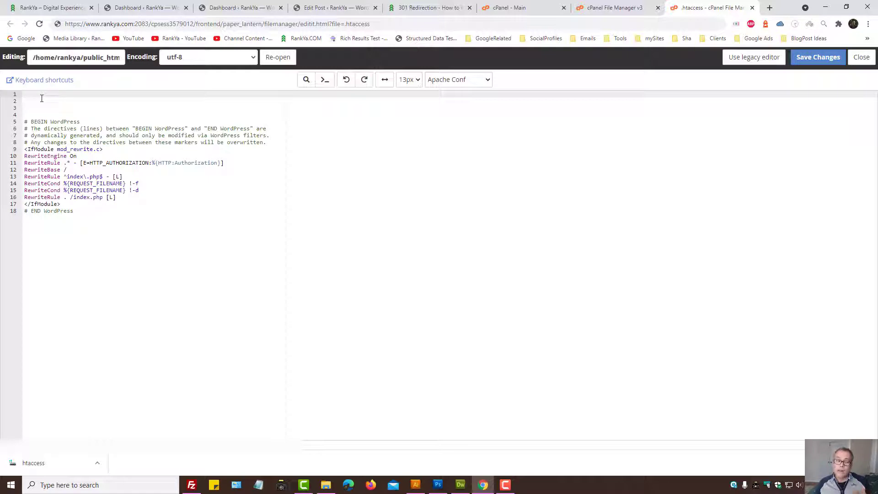
pyautogui.rightClick(41, 98)
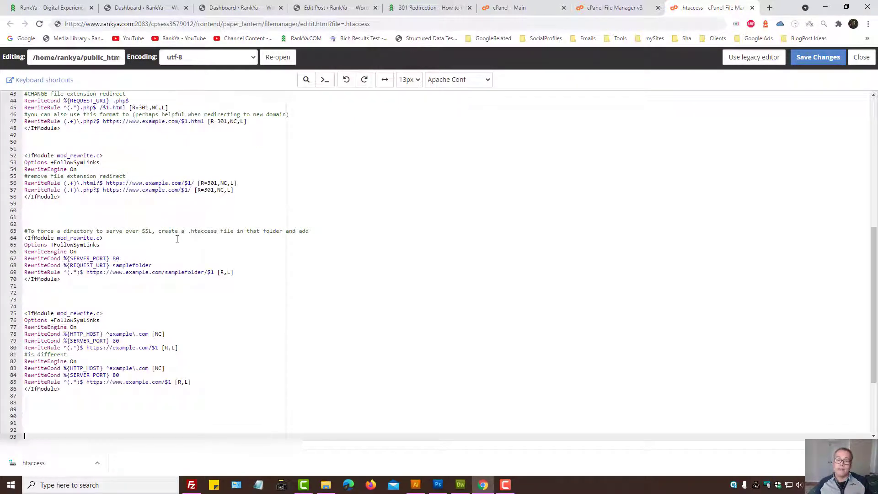
pyautogui.click(428, 7)
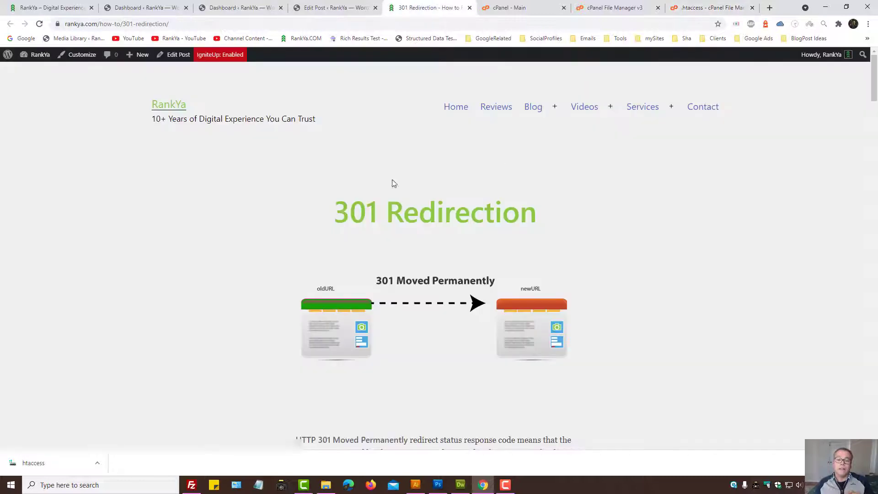
pyautogui.click(711, 7)
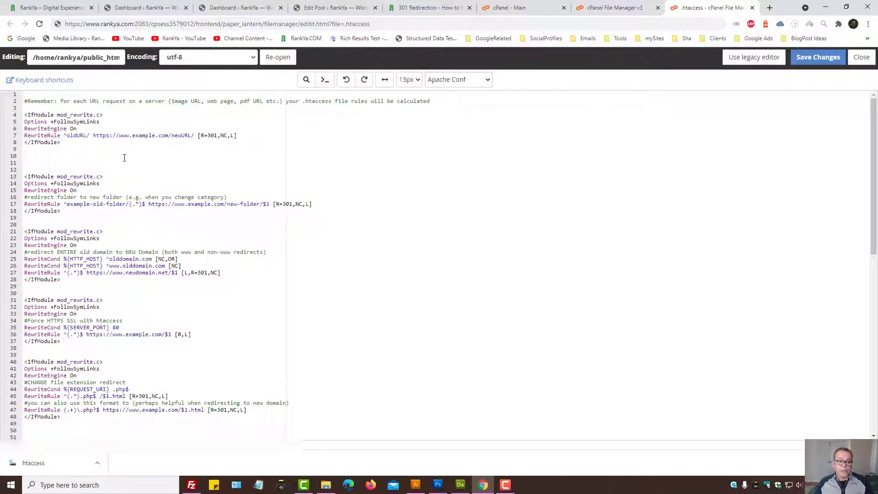
pyautogui.moveTo(103, 173)
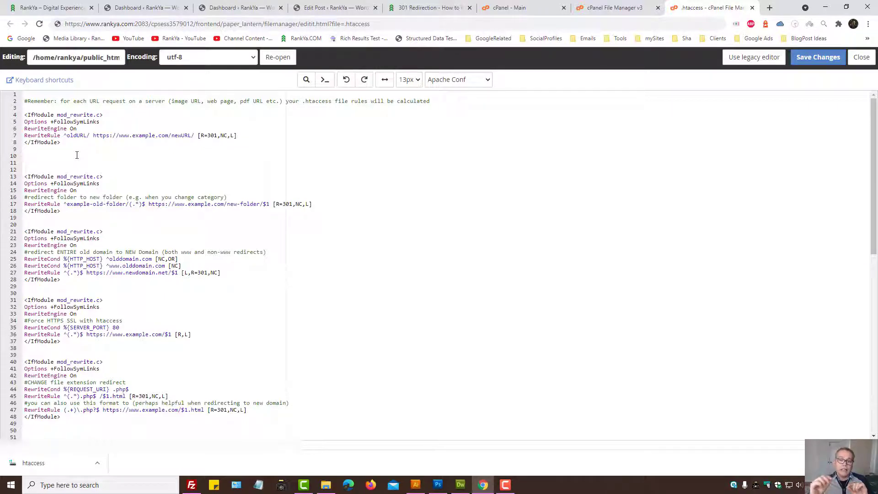
pyautogui.click(425, 8)
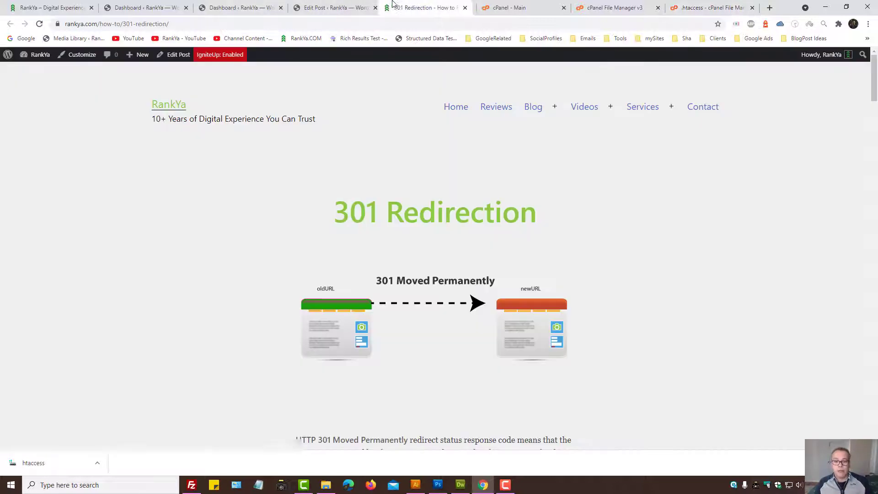
pyautogui.moveTo(527, 259)
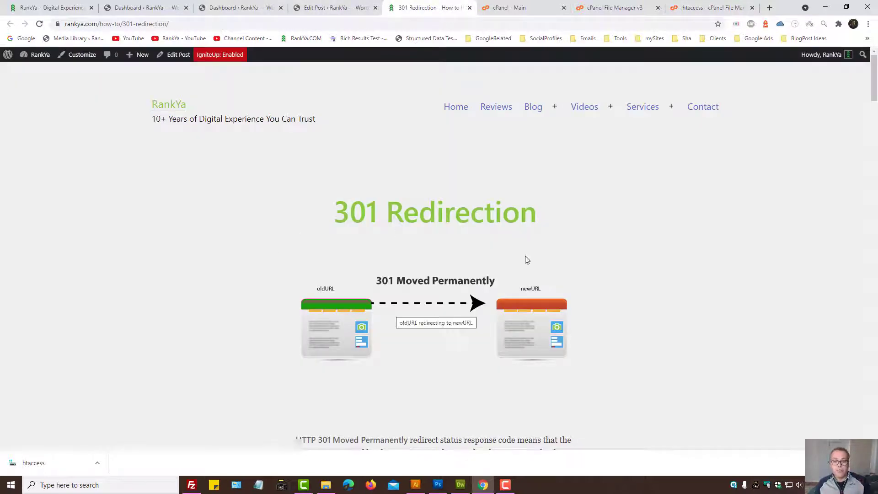
pyautogui.moveTo(694, 171)
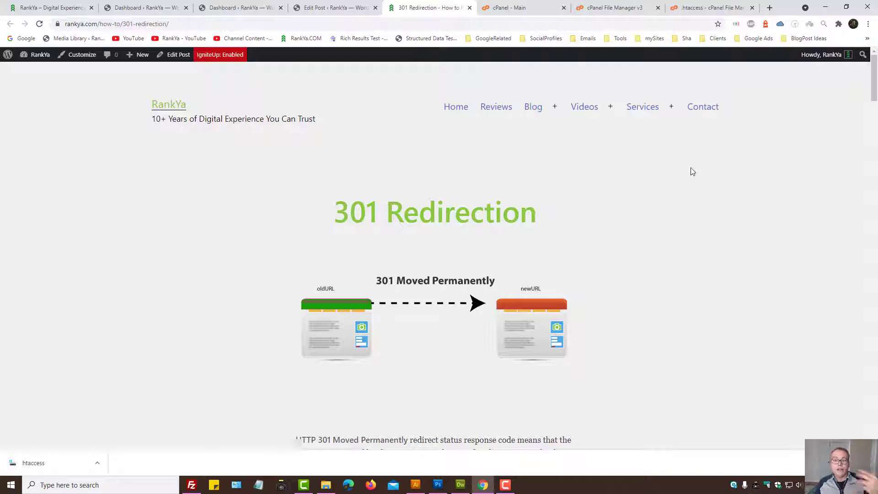
pyautogui.click(711, 7)
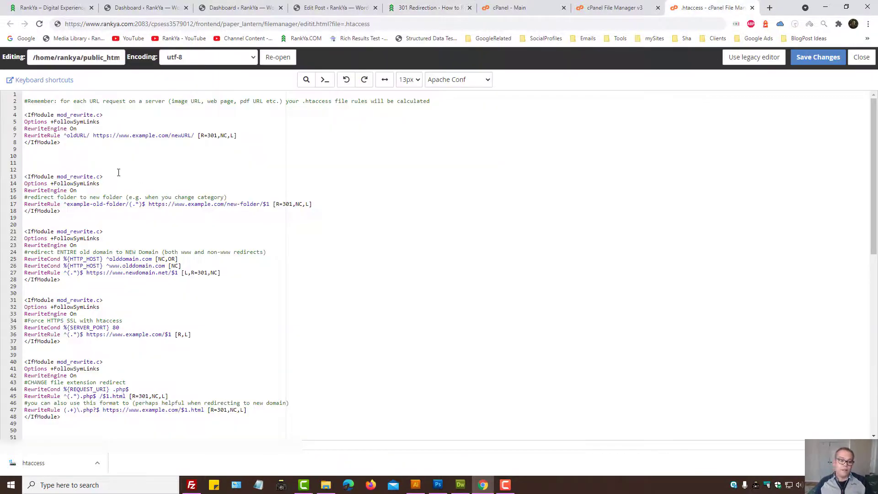
pyautogui.click(59, 156)
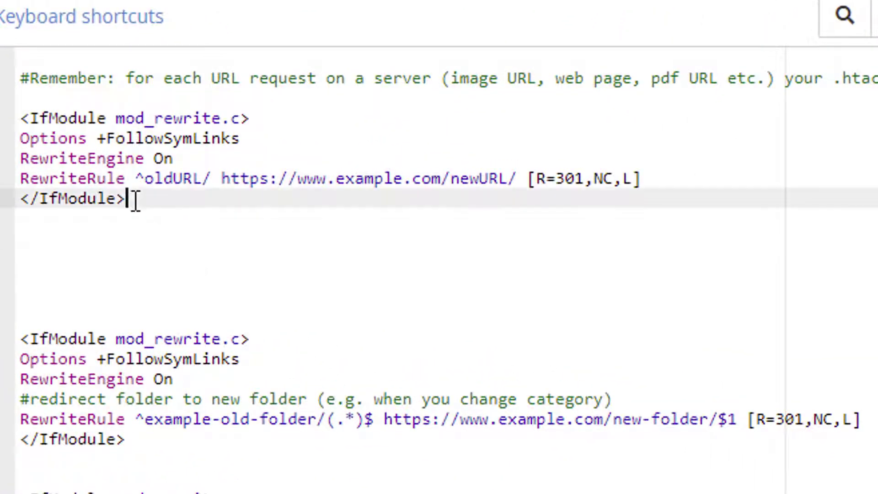
pyautogui.moveTo(22, 118); pyautogui.dragTo(127, 201)
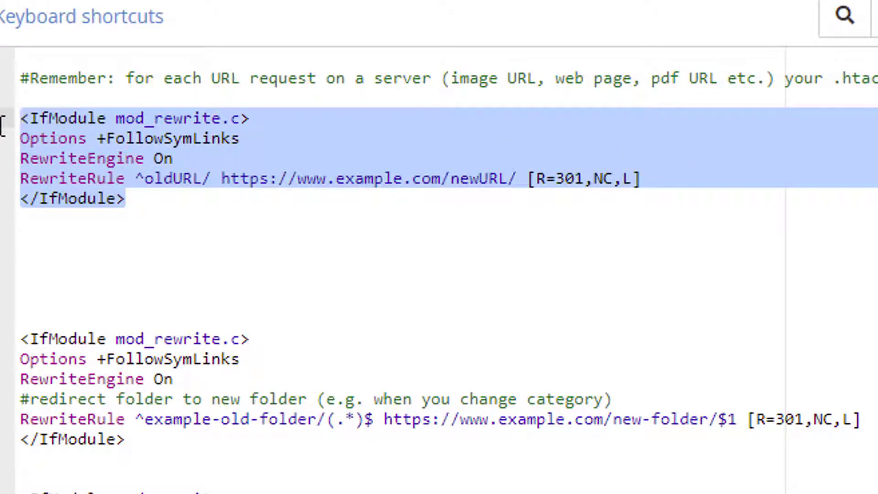
pyautogui.moveTo(146, 143)
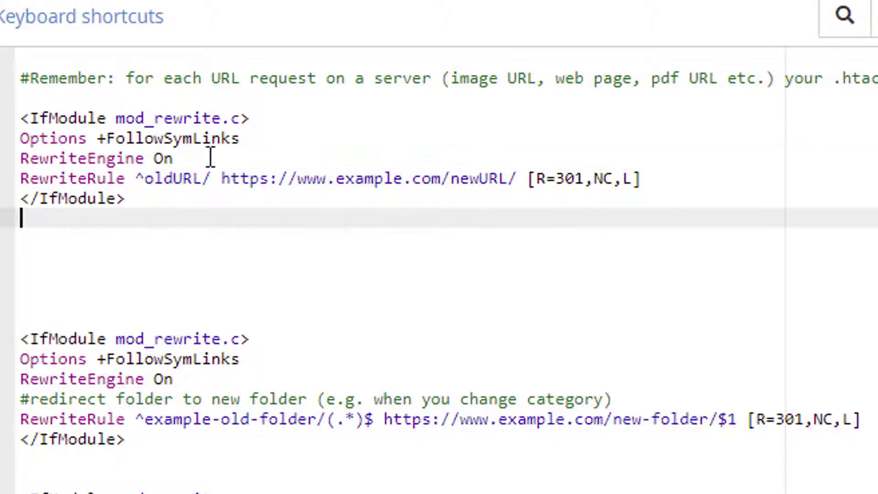
pyautogui.moveTo(22, 138); pyautogui.dragTo(173, 158)
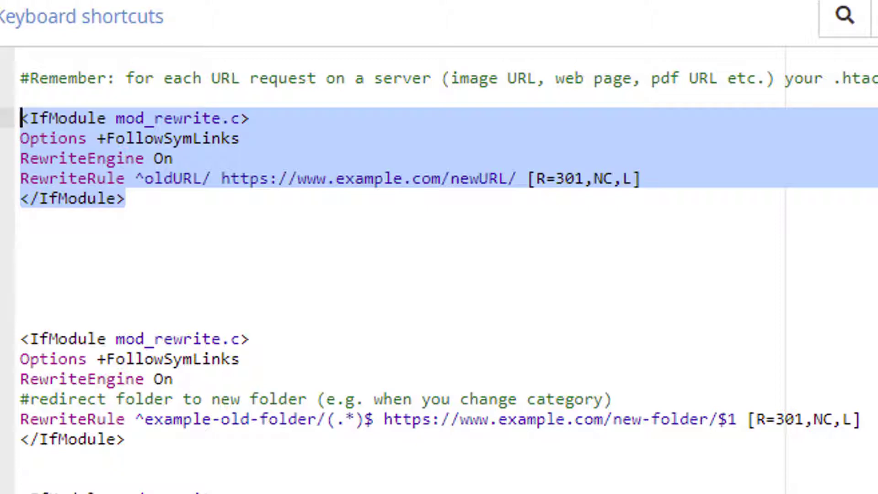
pyautogui.press('Delete')
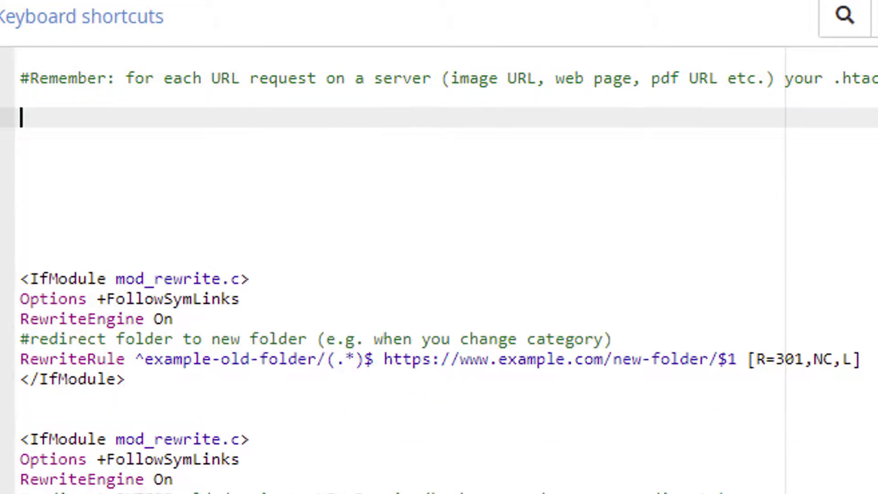
pyautogui.write('RewriteRule ^oldURL/ https://www.example.com/newURL/ [R=301,NC,L]')
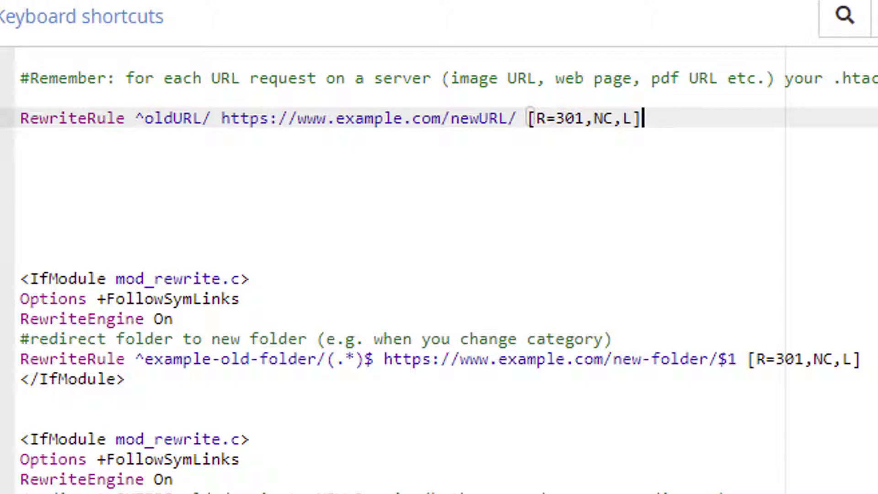
pyautogui.moveTo(143, 125)
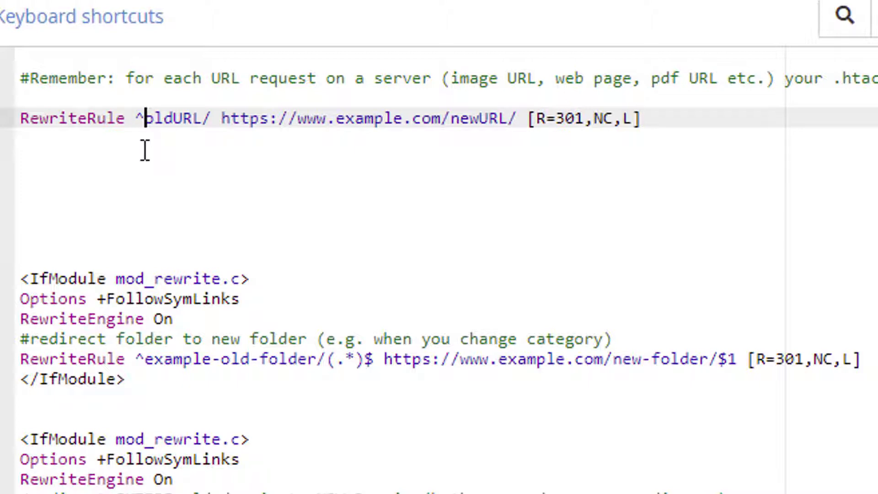
pyautogui.doubleClick(173, 118)
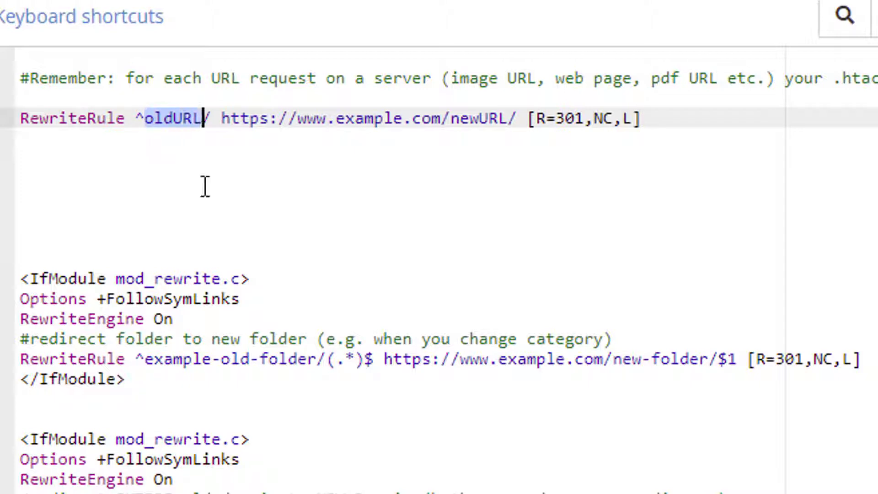
pyautogui.write('OL')
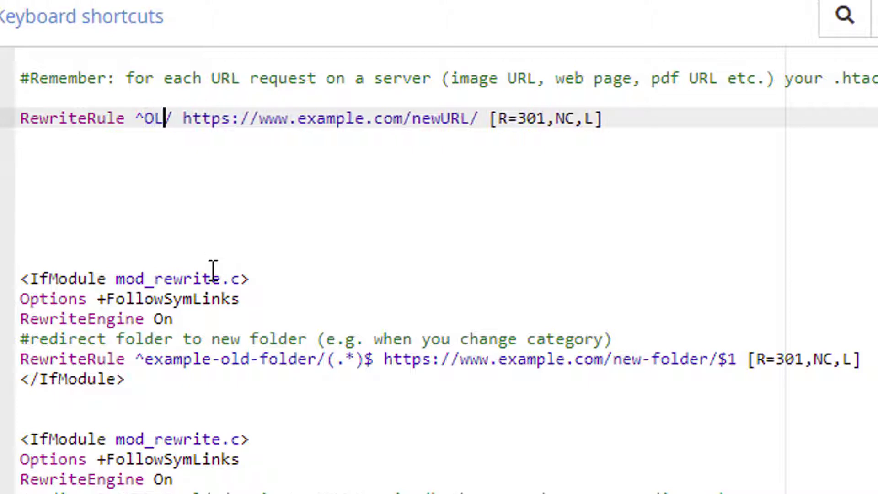
pyautogui.write('DURL')
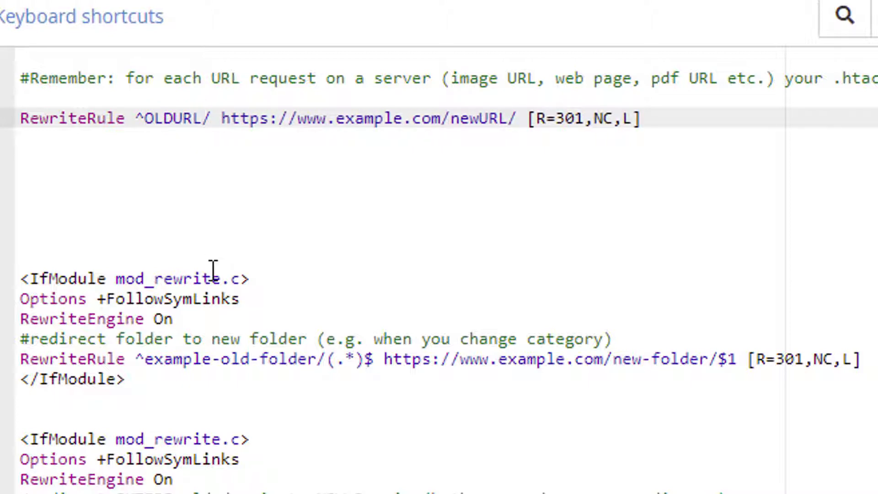
pyautogui.write('Name.ph')
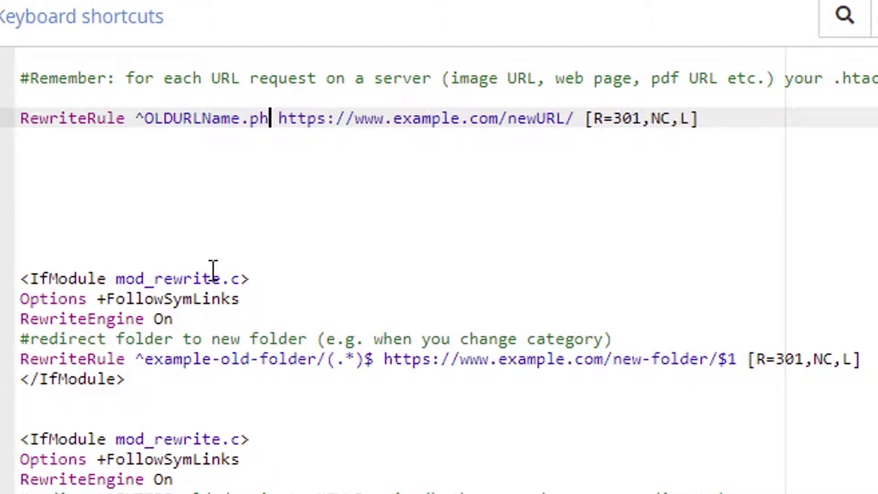
pyautogui.write('p')
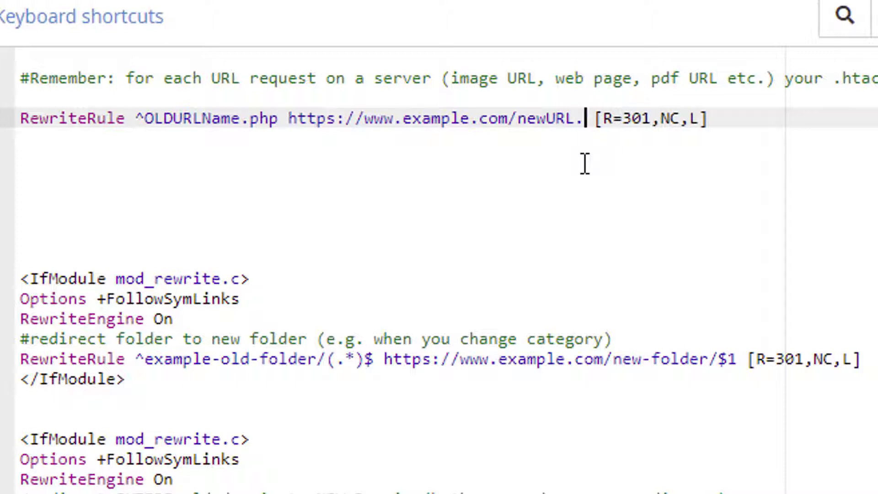
pyautogui.write('php')
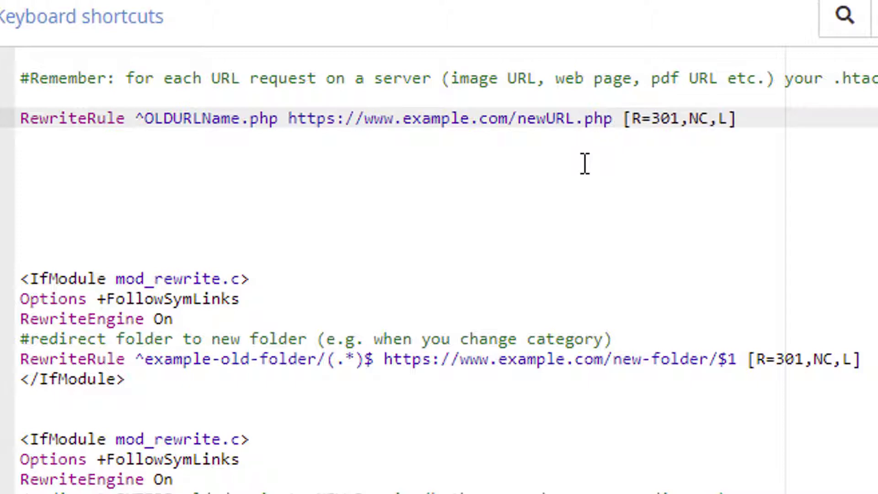
pyautogui.doubleClick(241, 118)
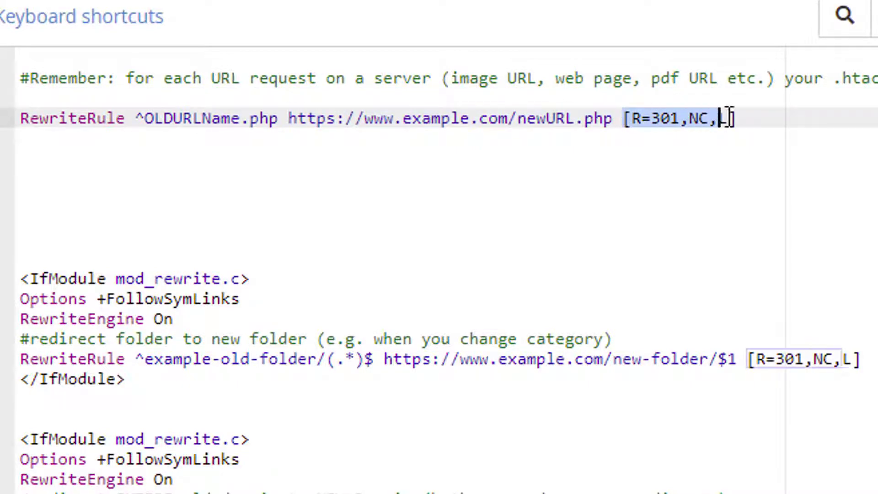
pyautogui.write('L')
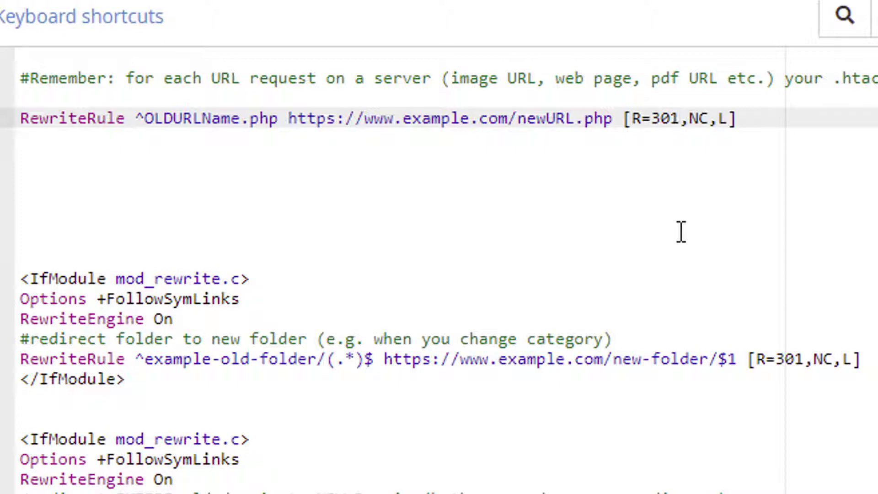
pyautogui.doubleClick(697, 118)
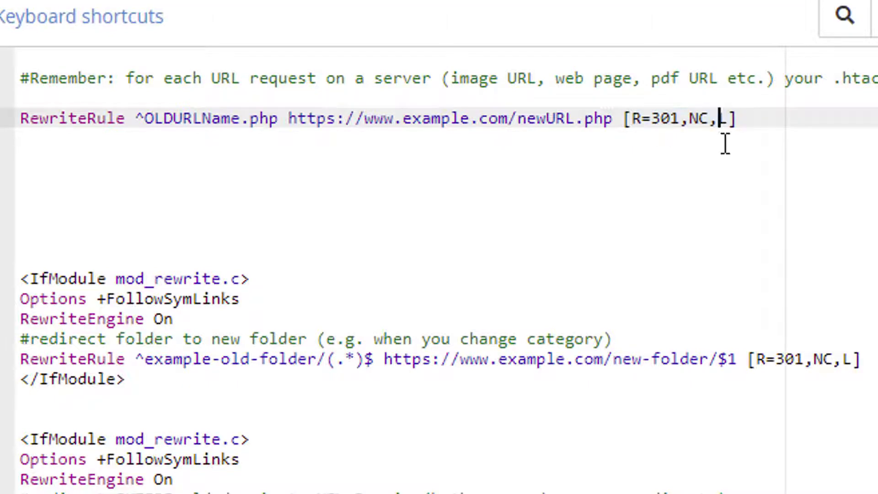
pyautogui.doubleClick(722, 118)
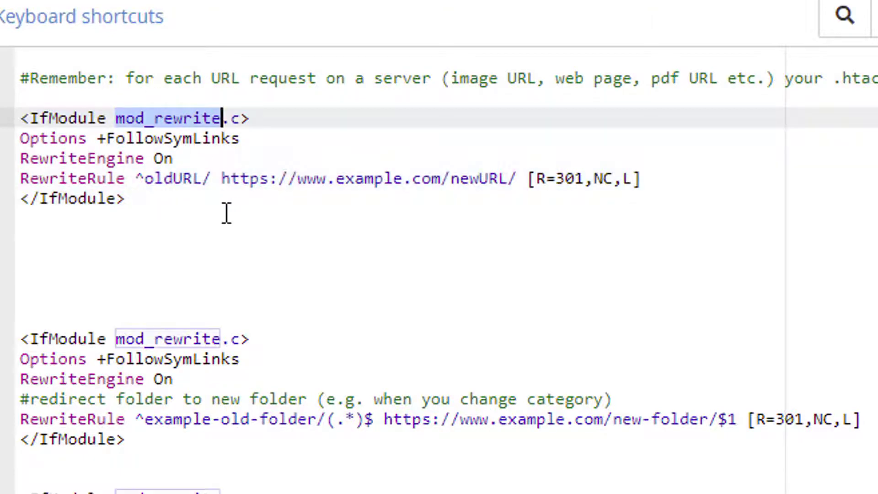
# Duplicate the RewriteRule into oldURL2/ and oldURL3/ rules, both redirecting to newURL2/.
pyautogui.moveTo(20, 118); pyautogui.dragTo(126, 198)
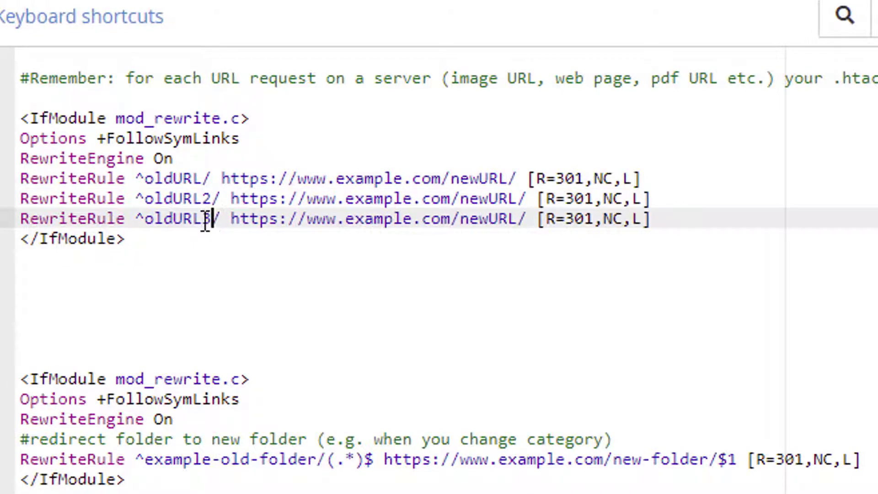
pyautogui.write('3')
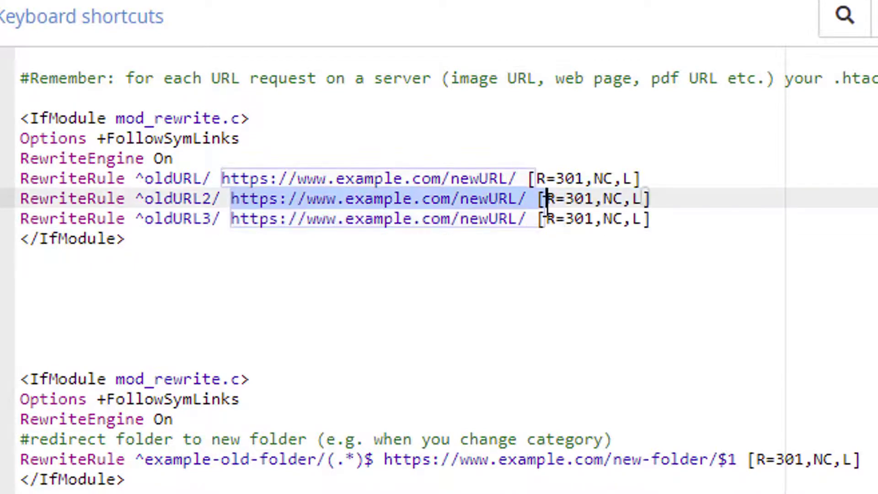
pyautogui.click(434, 218)
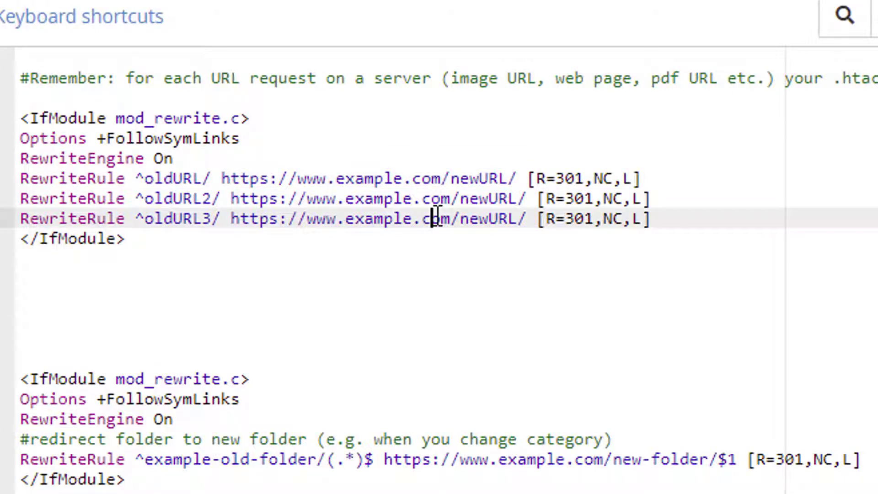
pyautogui.doubleClick(491, 199)
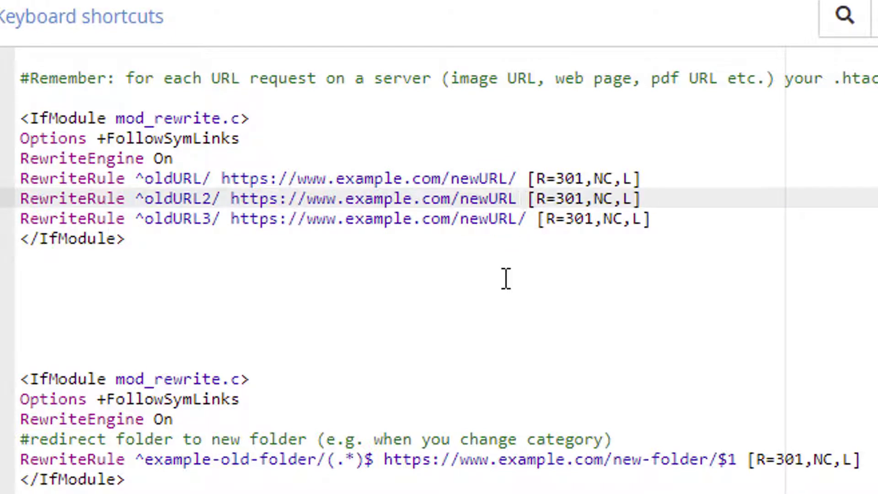
pyautogui.write('2')
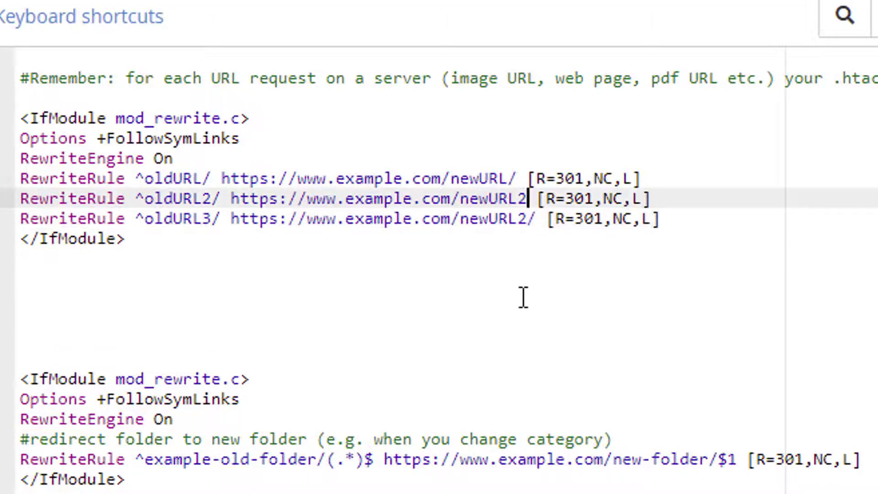
pyautogui.write('/')
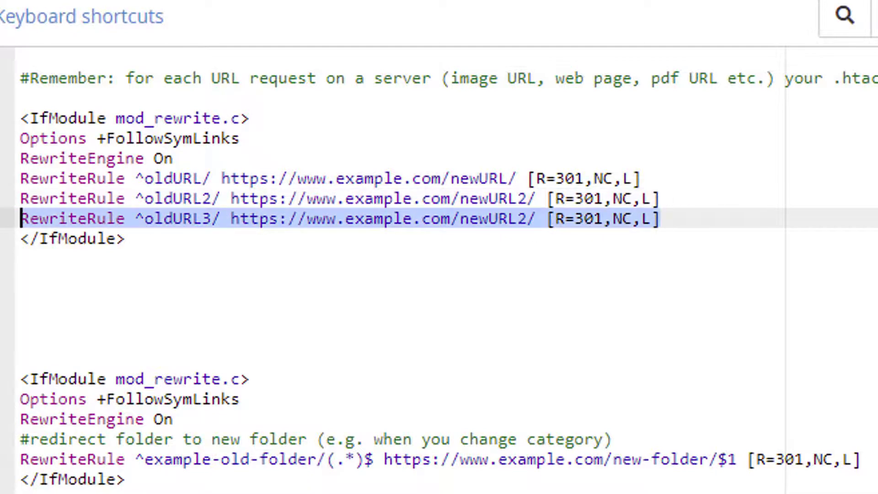
pyautogui.click(554, 219)
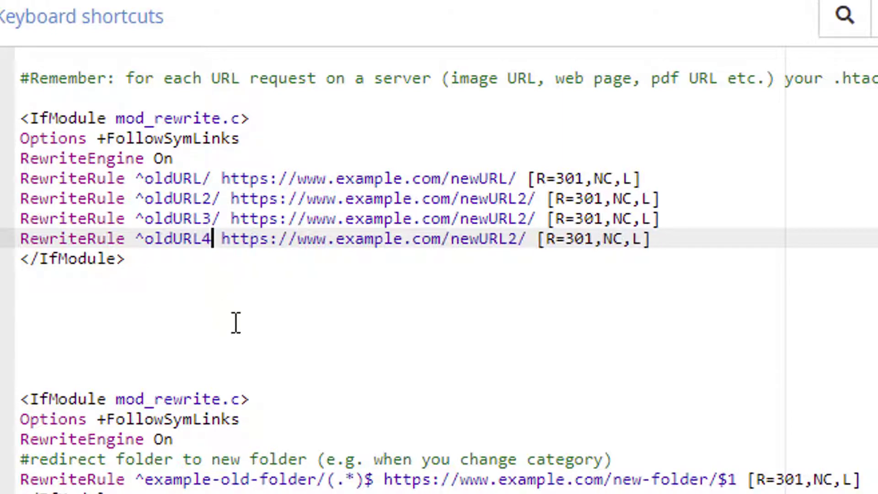
pyautogui.write('.')
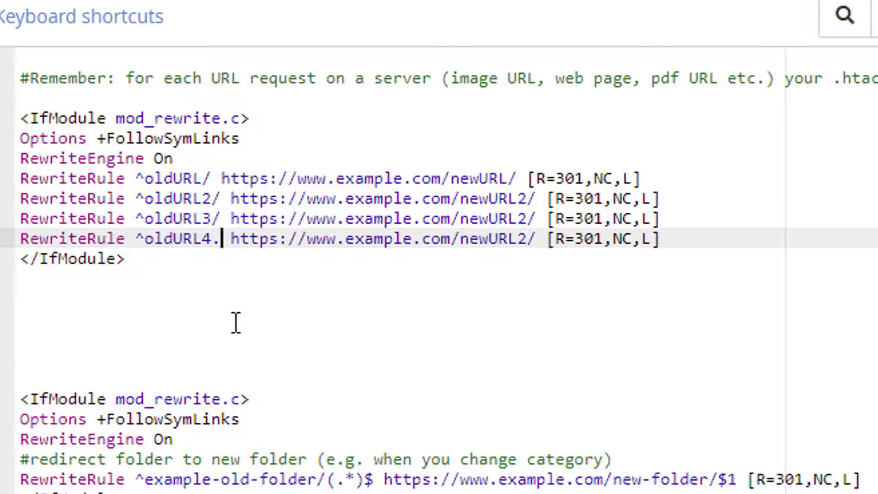
pyautogui.write('pdf')
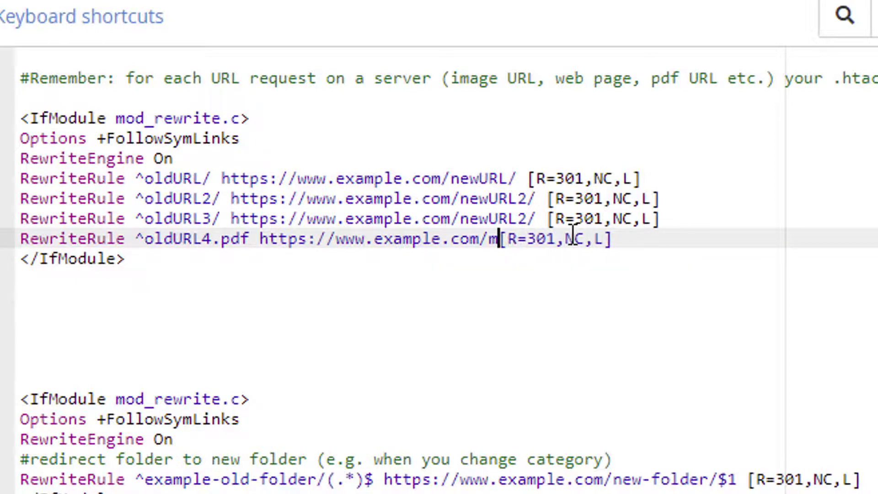
pyautogui.write('yNewP')
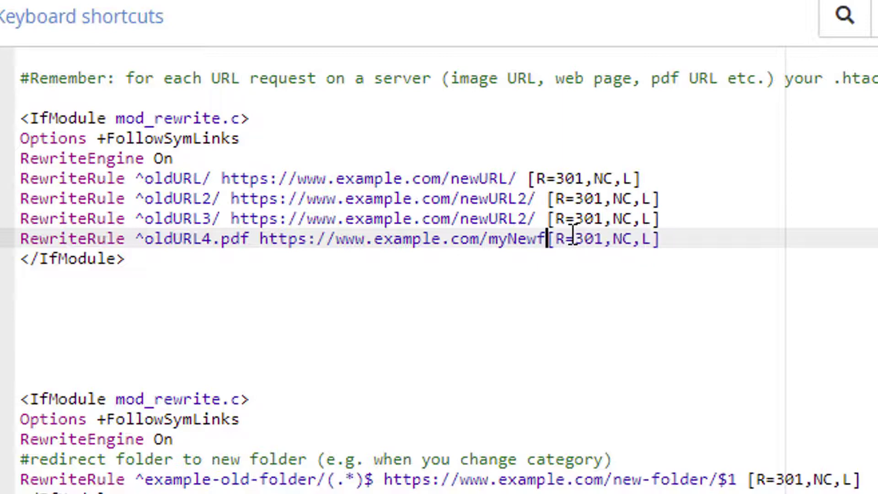
pyautogui.write('ile.p')
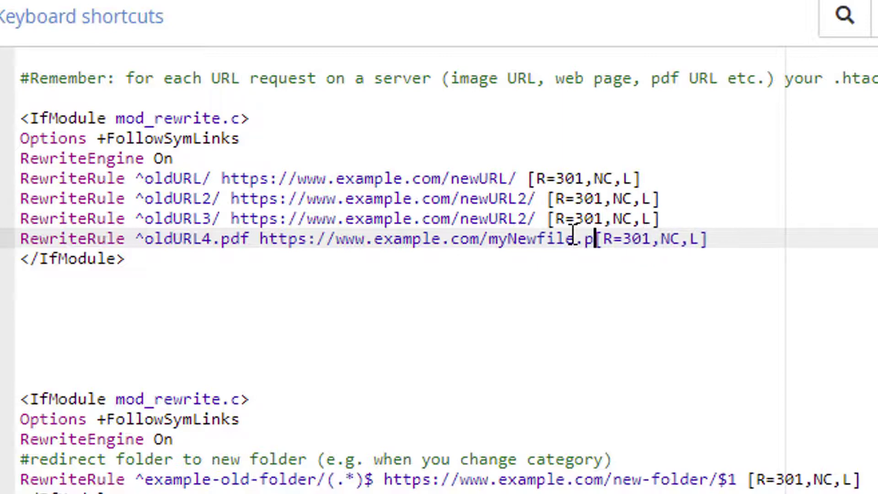
pyautogui.write('df')
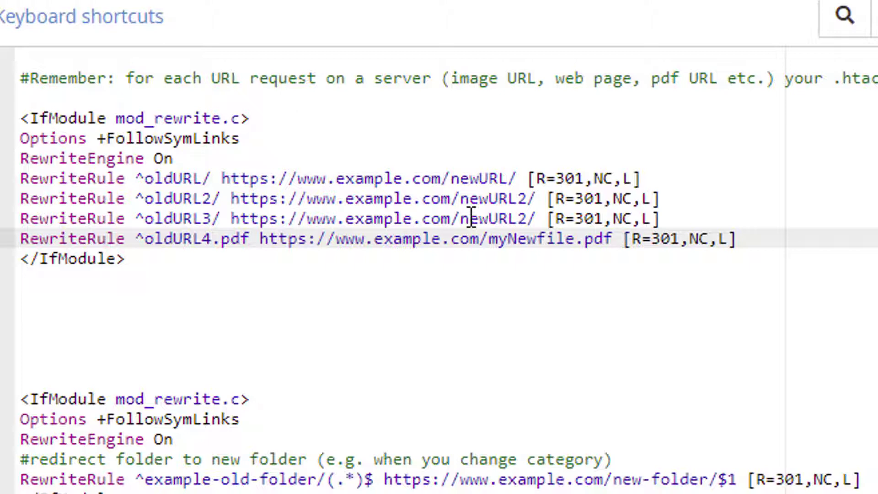
pyautogui.click(134, 269)
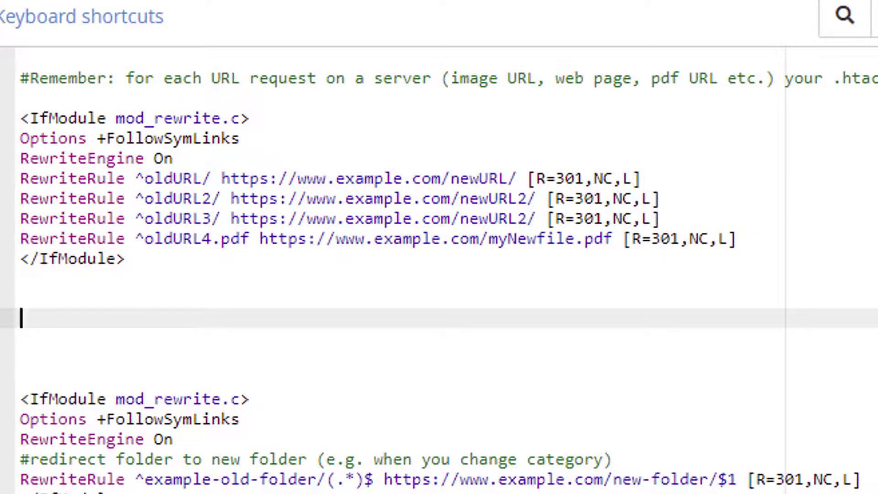
pyautogui.scroll(-3)
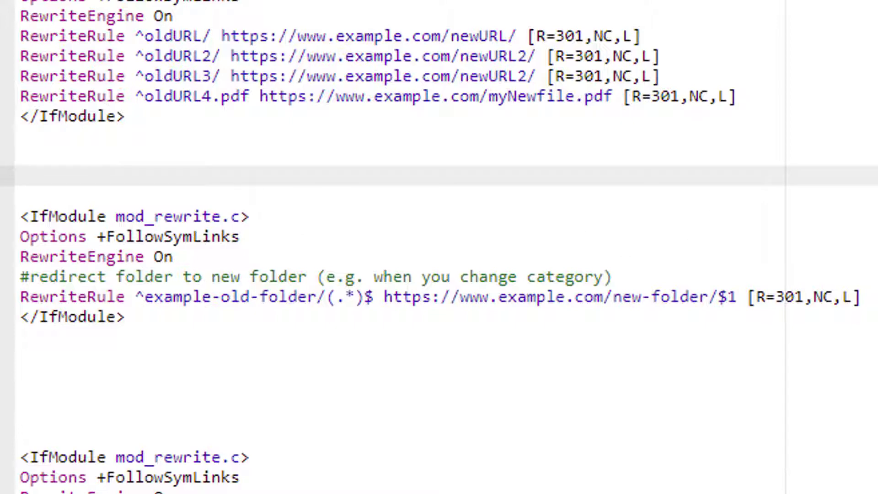
pyautogui.scroll(-3)
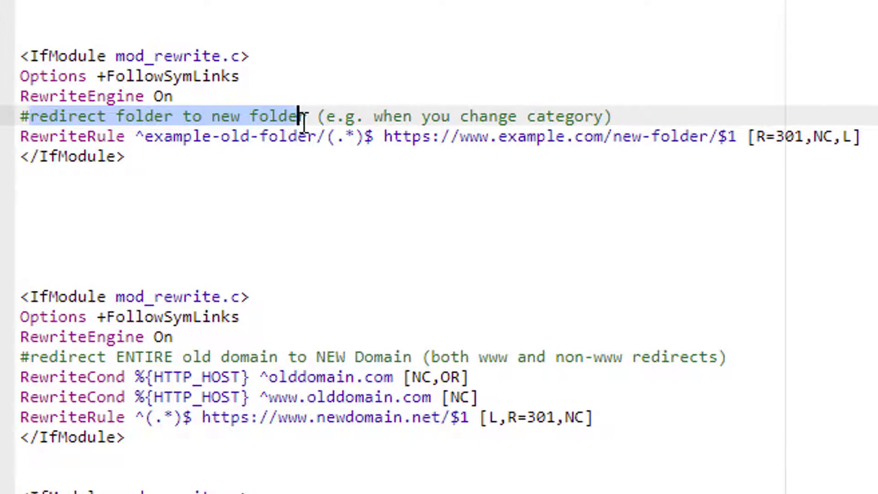
pyautogui.click(459, 136)
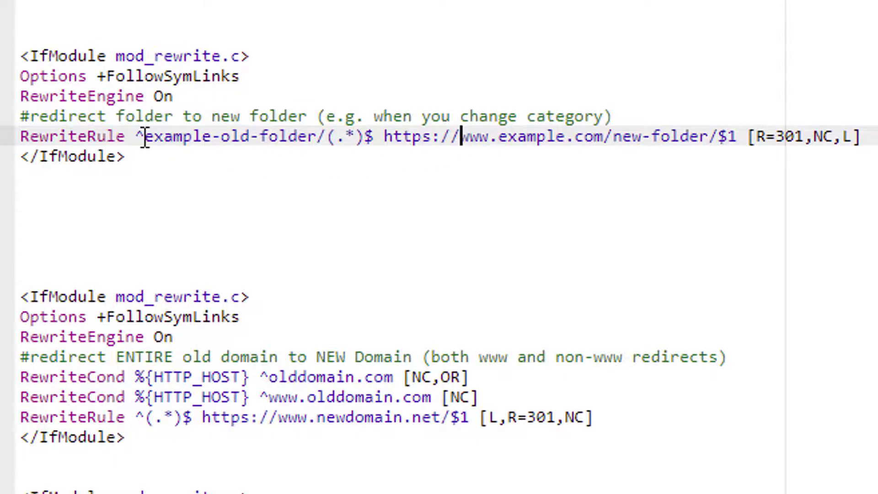
pyautogui.doubleClick(229, 136)
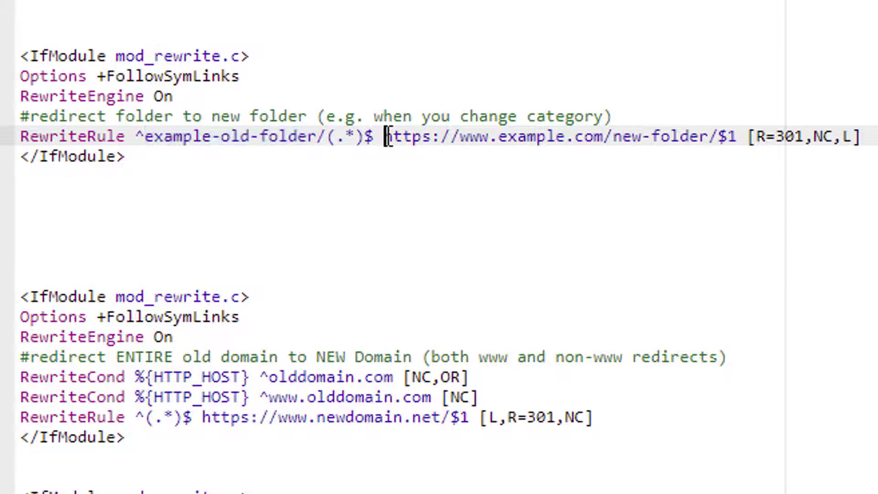
pyautogui.moveTo(386, 136); pyautogui.dragTo(862, 136)
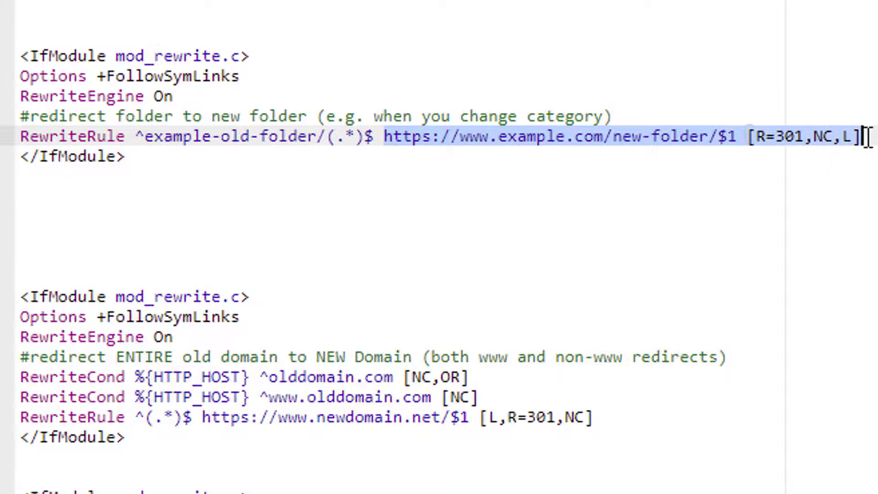
pyautogui.click(598, 136)
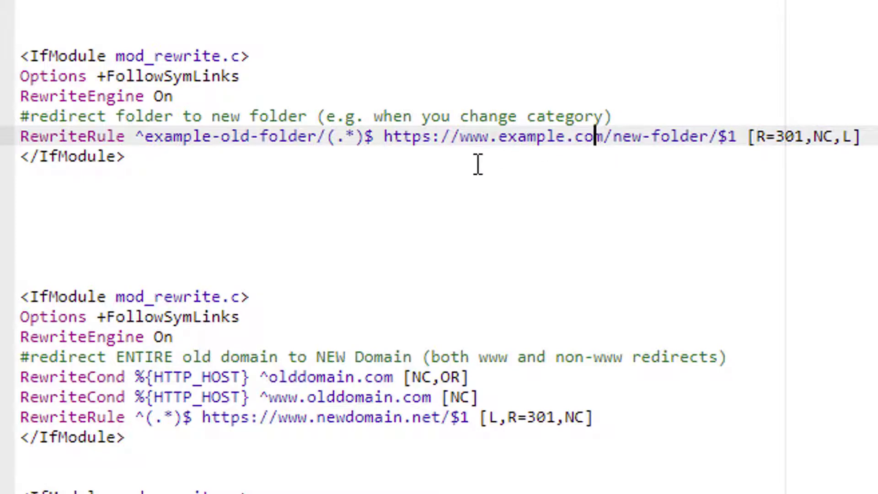
pyautogui.moveTo(244, 156)
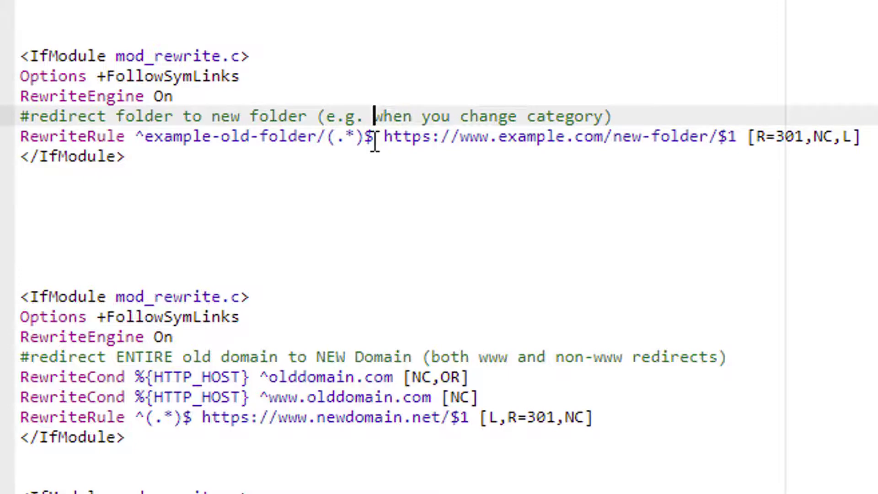
pyautogui.doubleClick(347, 136)
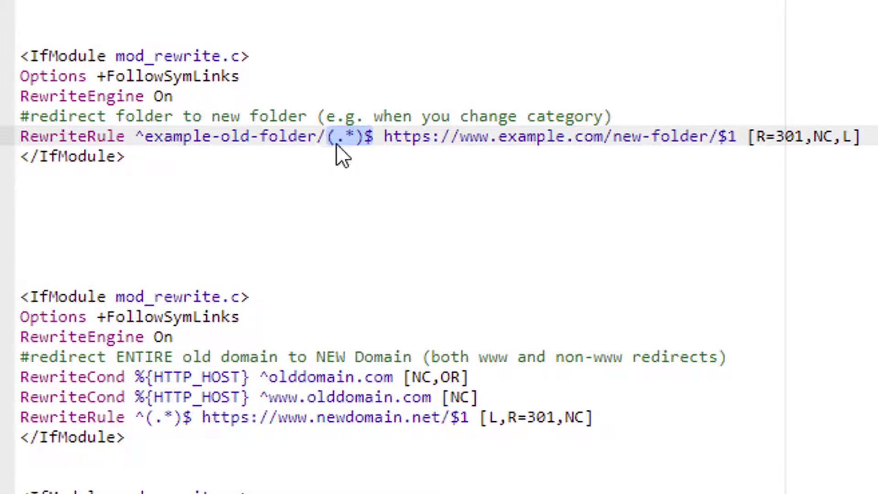
pyautogui.doubleClick(404, 137)
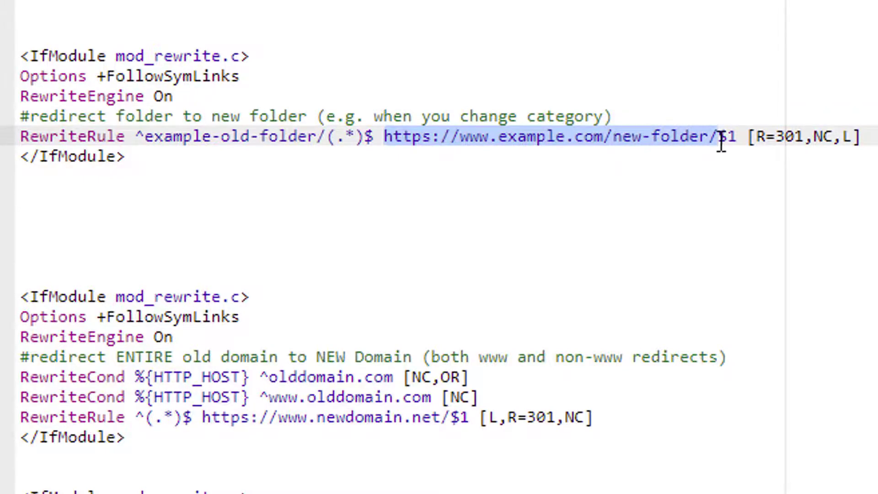
pyautogui.click(739, 137)
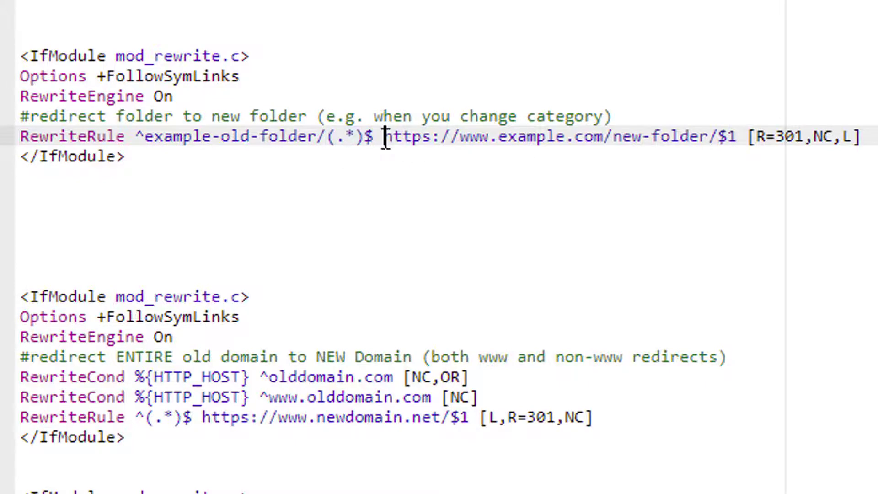
pyautogui.moveTo(390, 258)
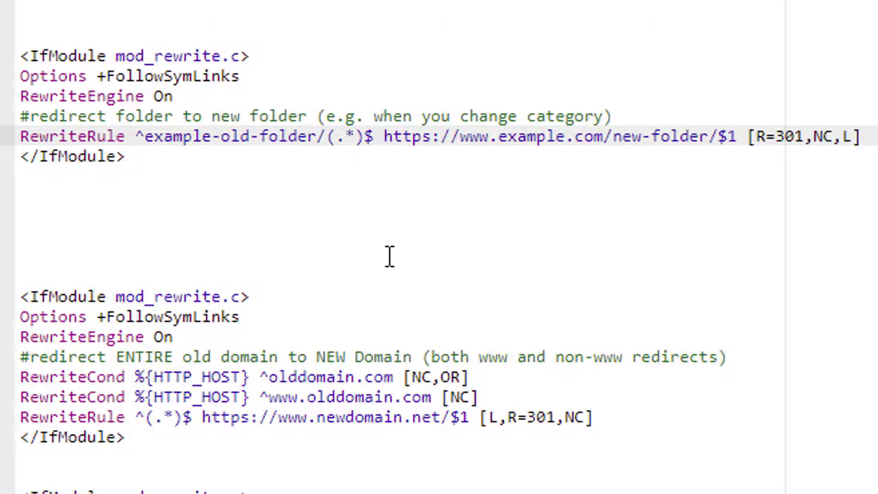
# Extend the folder rule's match pattern to example-old-folder/(.*)$/anotherfolder/(.*)$.
pyautogui.click(372, 137)
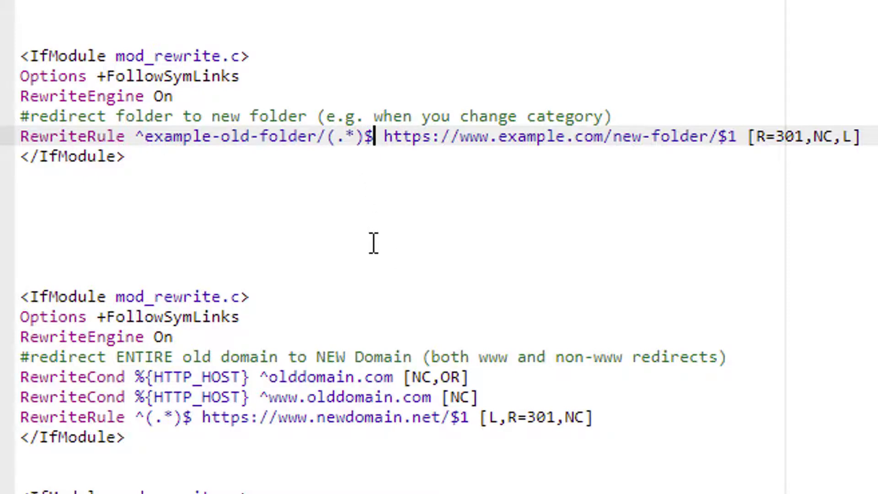
pyautogui.write('/')
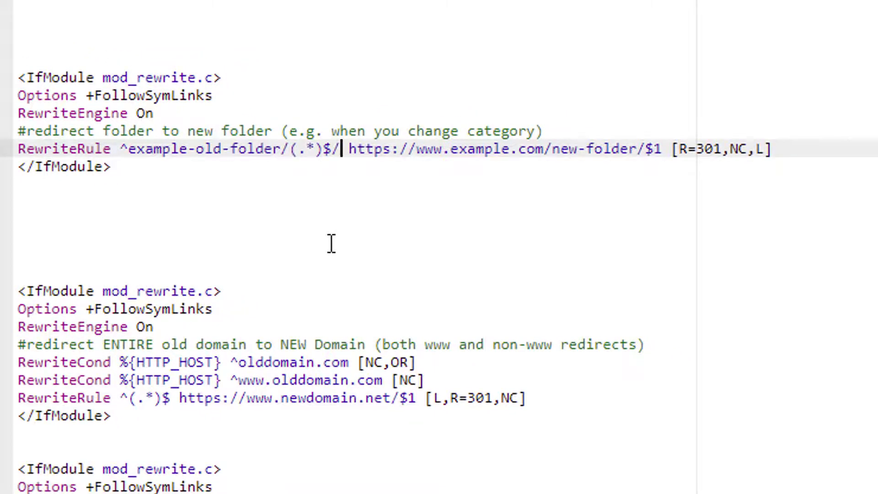
pyautogui.write('another')
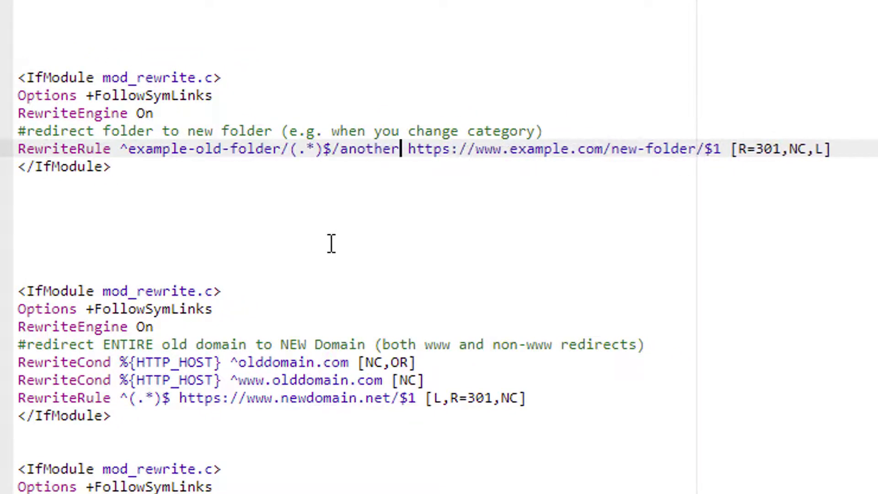
pyautogui.write('folder/')
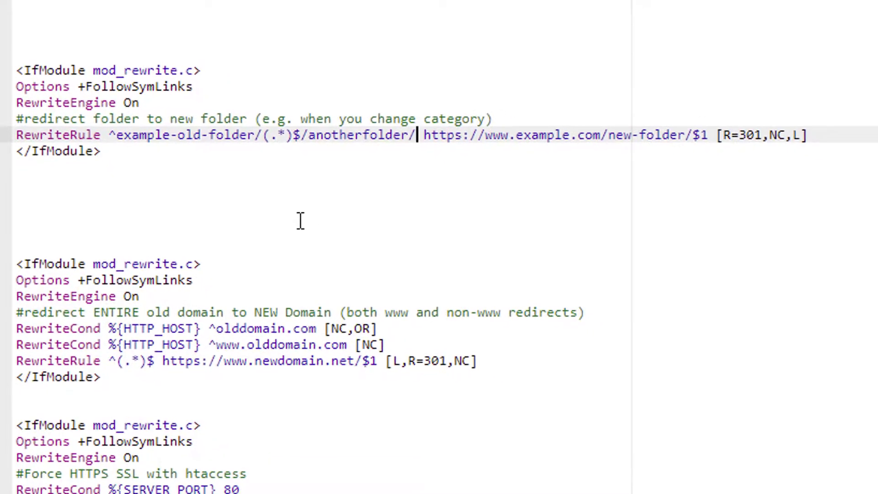
pyautogui.doubleClick(274, 135)
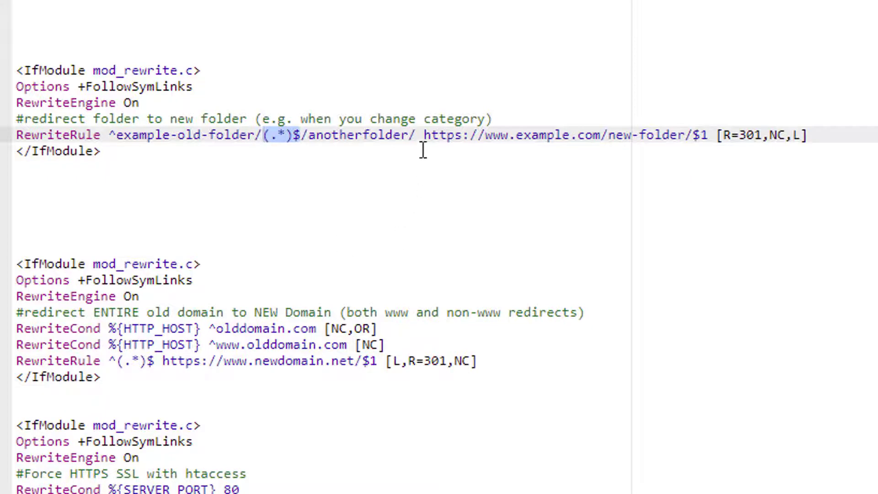
pyautogui.write('/(.*)$')
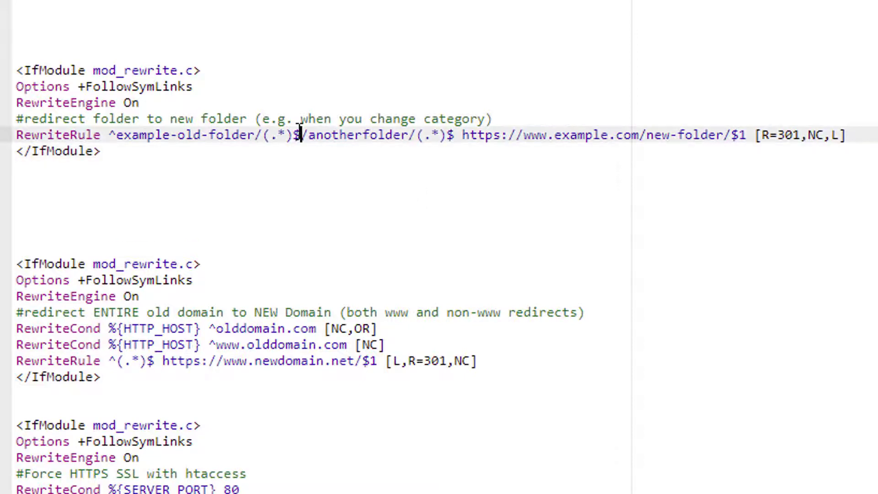
# Extend the rule's destination to new-folder/$1/anothernewfolder/$2.
pyautogui.doubleClick(274, 135)
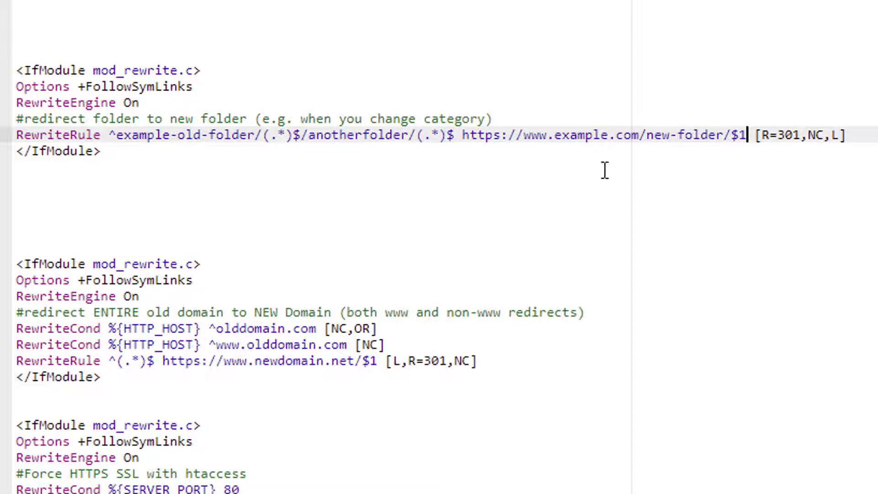
pyautogui.write('/')
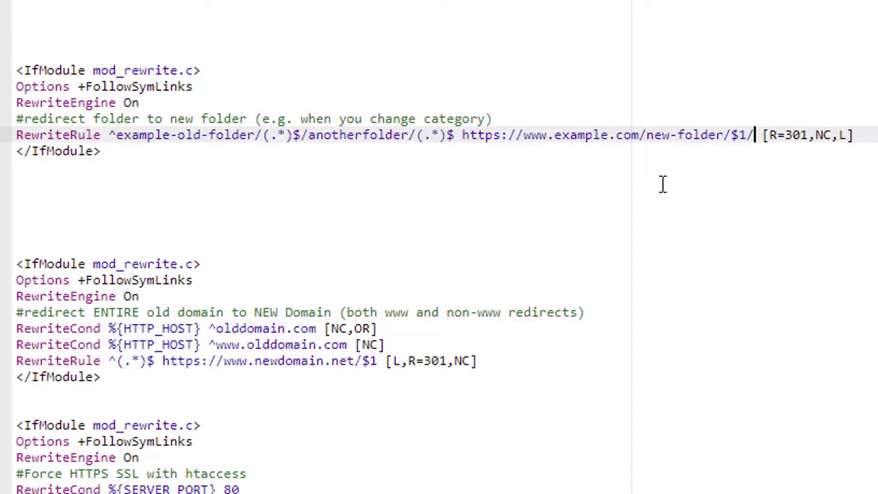
pyautogui.write('ano')
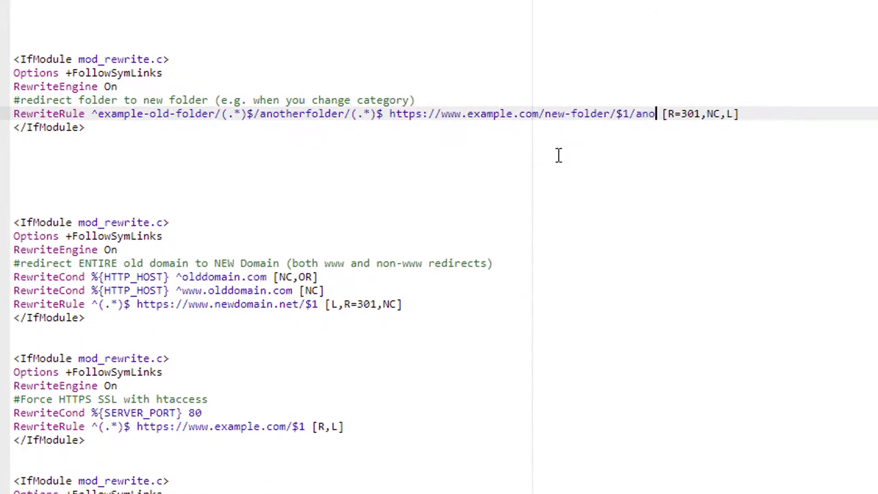
pyautogui.write('thernewfolder')
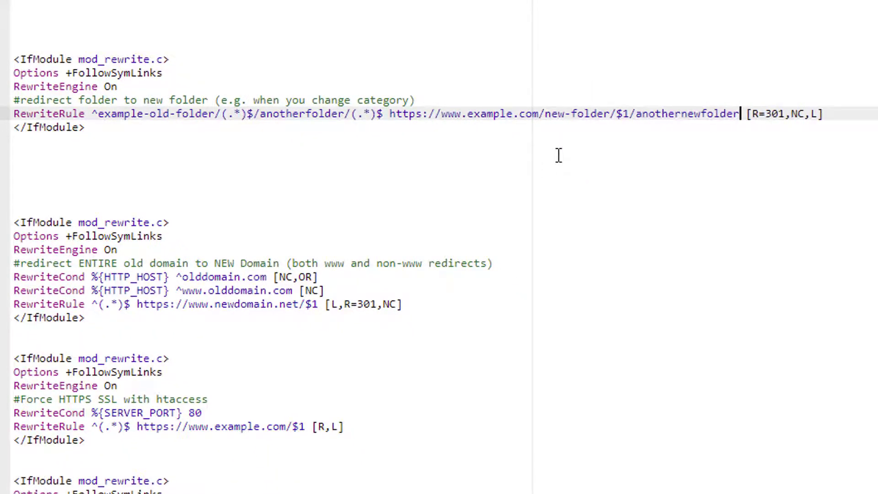
pyautogui.write('/')
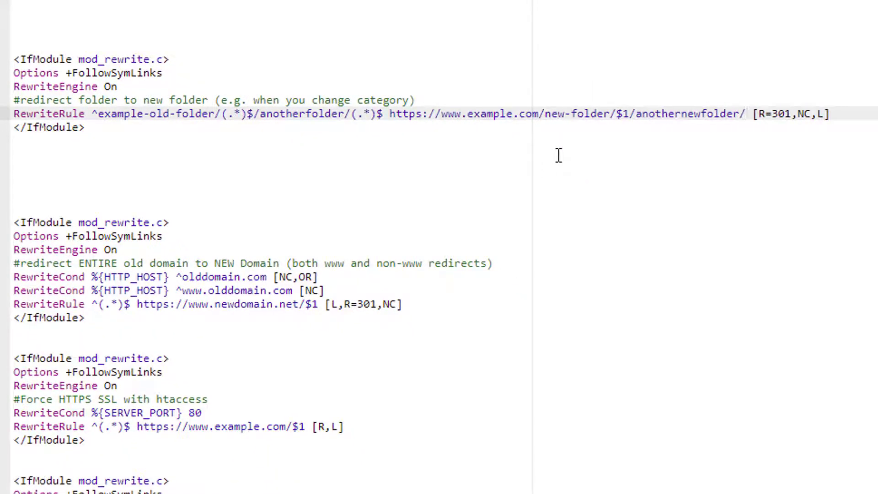
pyautogui.write('$2')
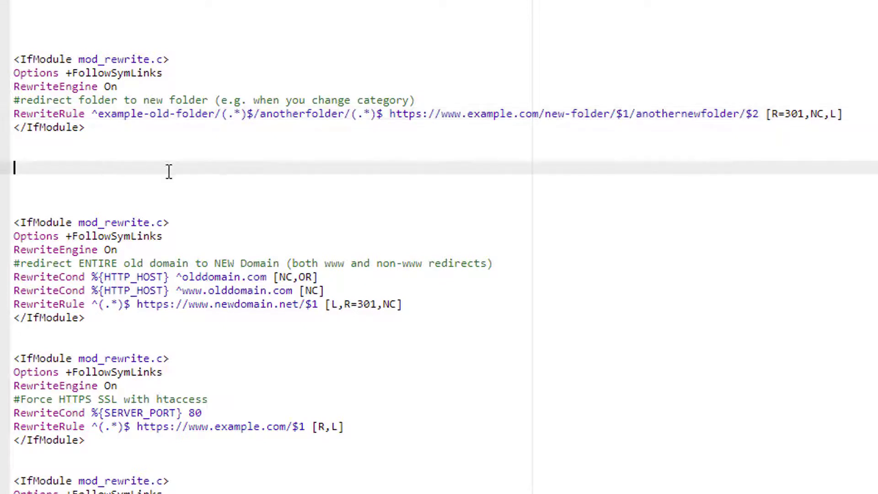
pyautogui.moveTo(223, 181)
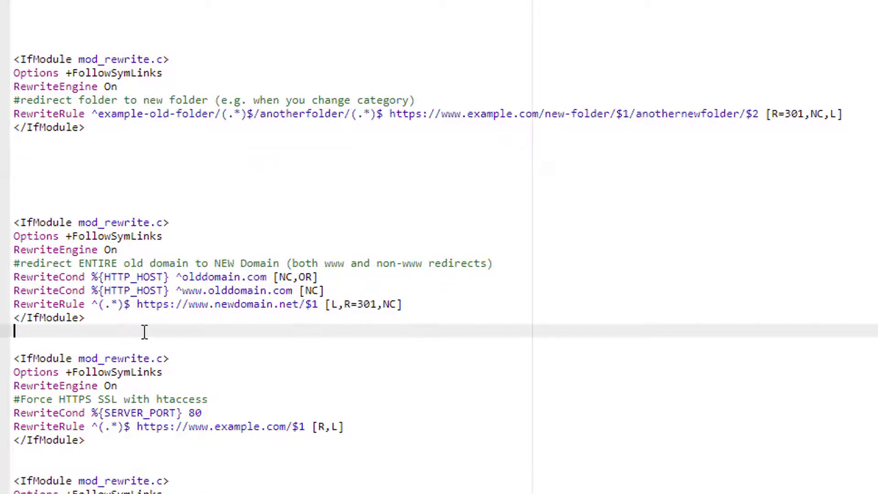
pyautogui.scroll(-3)
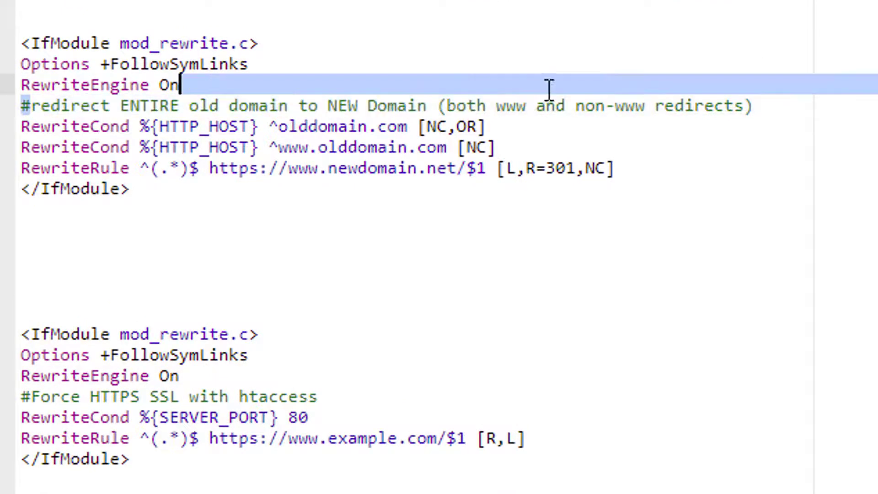
pyautogui.click(745, 106)
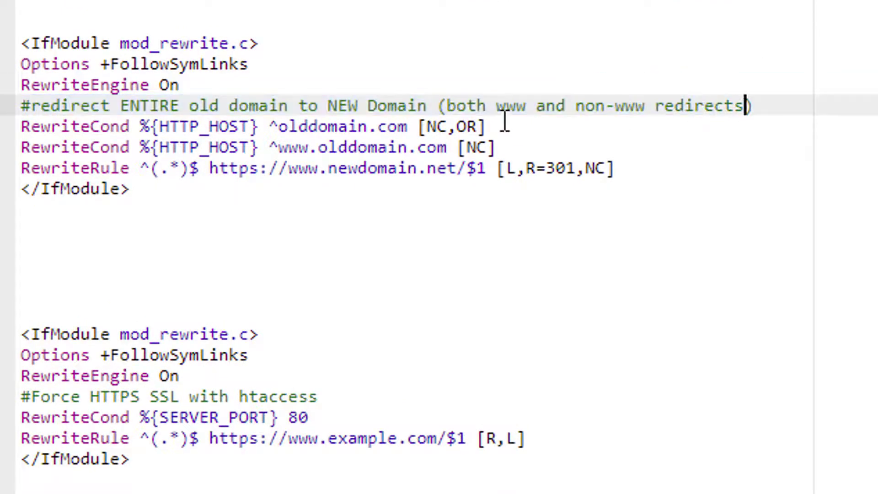
pyautogui.doubleClick(630, 106)
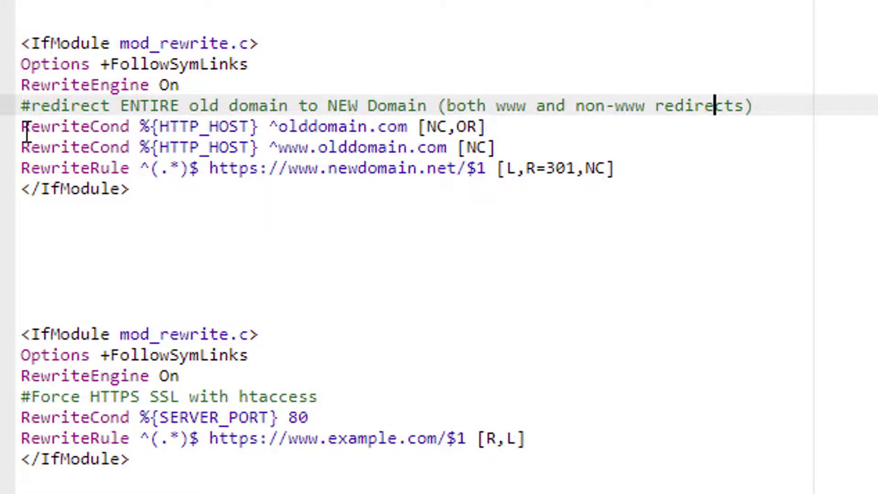
pyautogui.moveTo(20, 127); pyautogui.dragTo(613, 168)
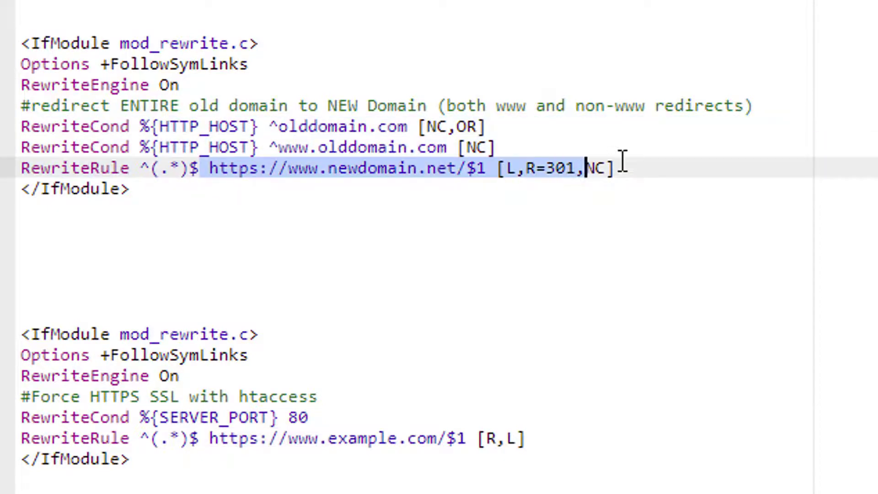
pyautogui.doubleClick(371, 169)
pyautogui.write('com')
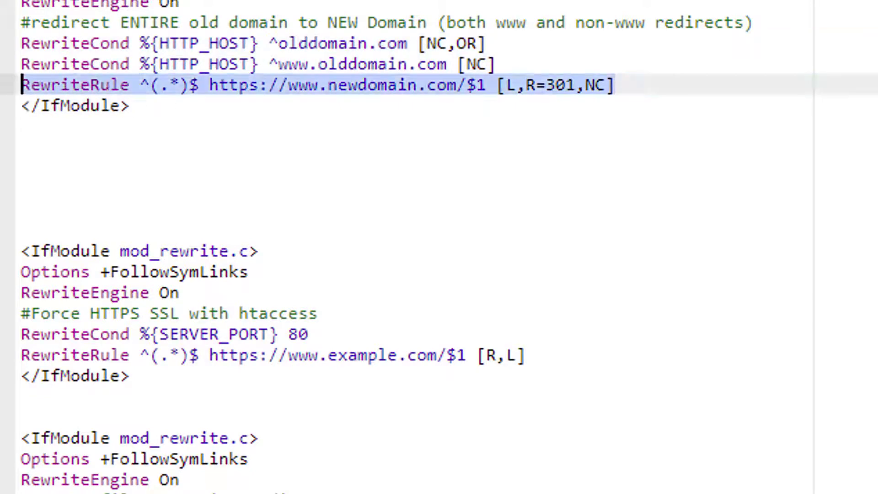
pyautogui.scroll(-3)
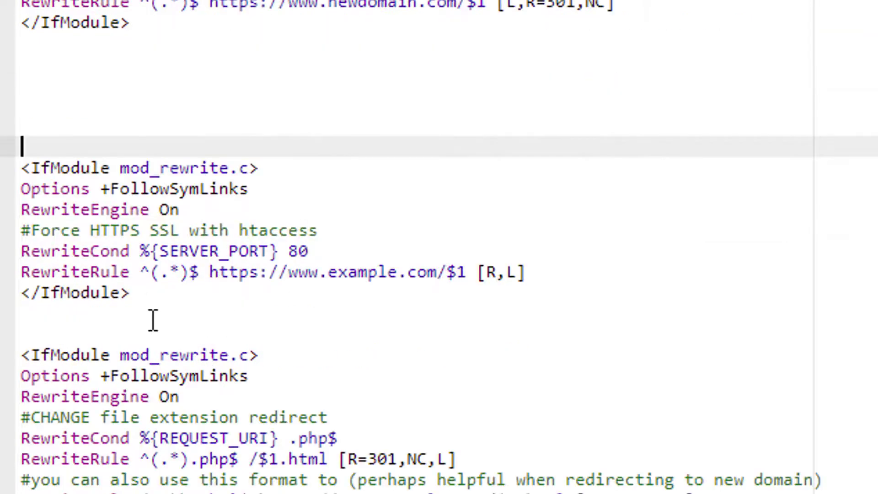
pyautogui.scroll(-3)
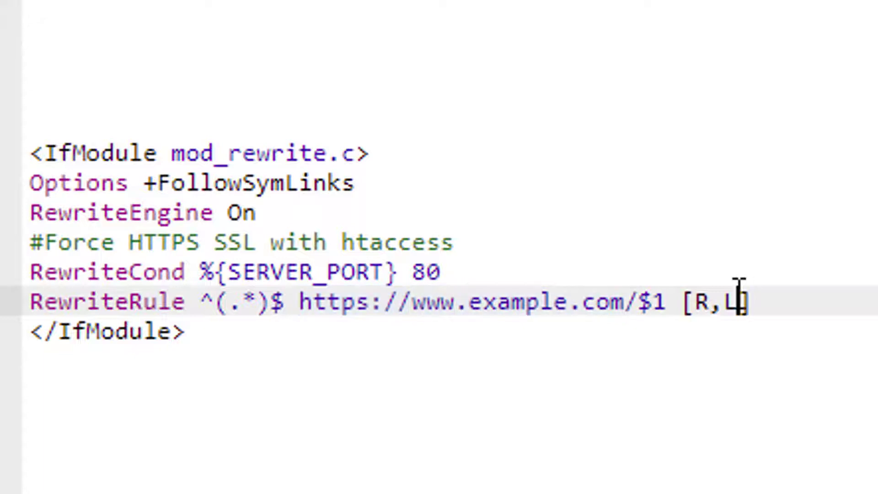
pyautogui.doubleClick(428, 301)
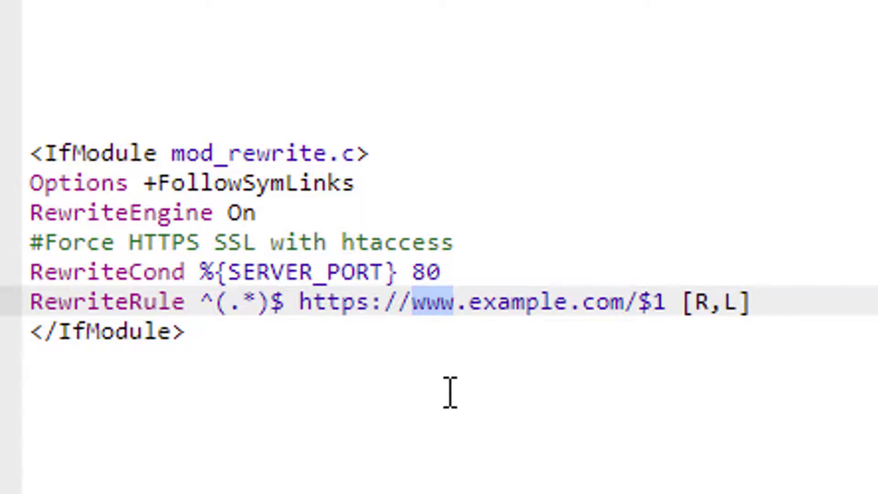
pyautogui.press('Delete')
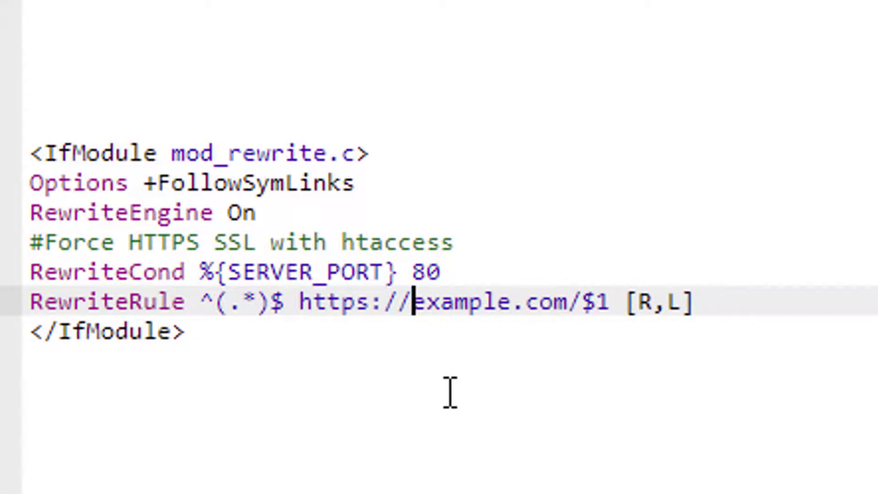
pyautogui.write('www.')
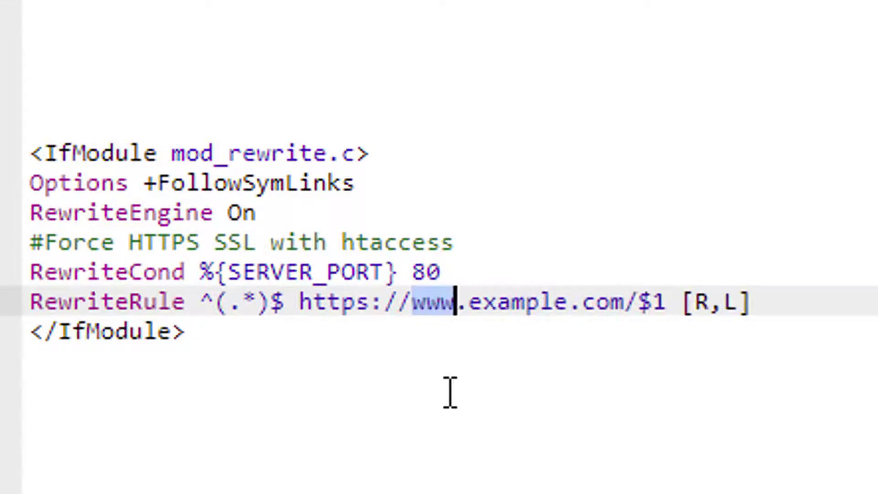
pyautogui.click(190, 330)
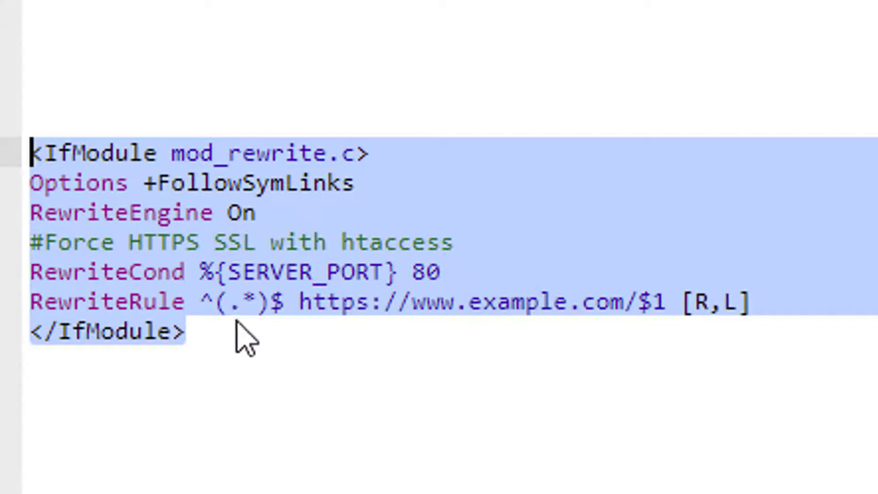
pyautogui.scroll(-3)
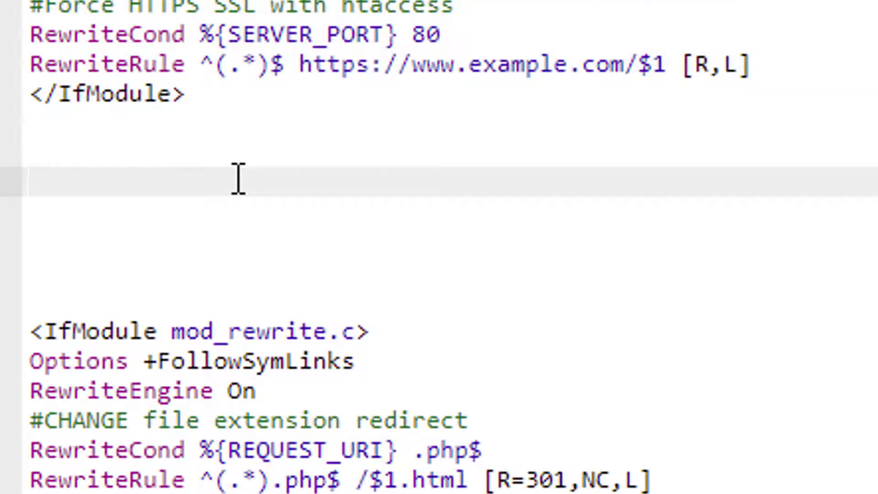
pyautogui.scroll(-3)
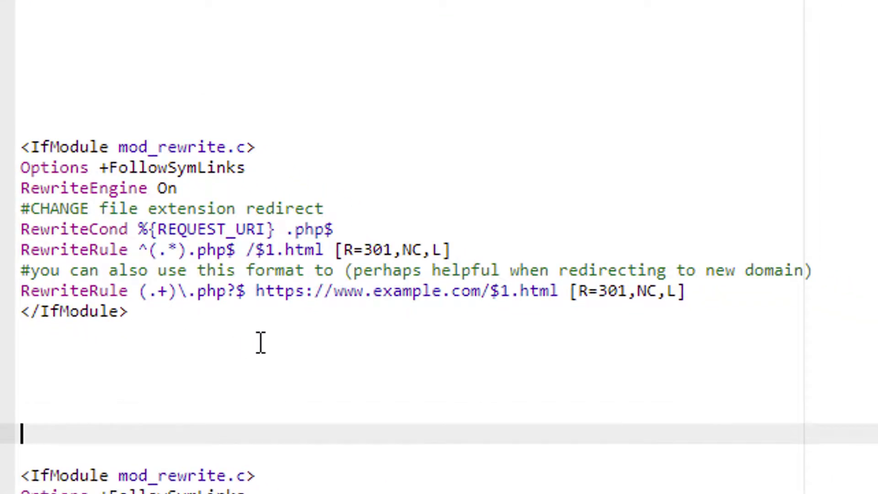
pyautogui.moveTo(103, 208)
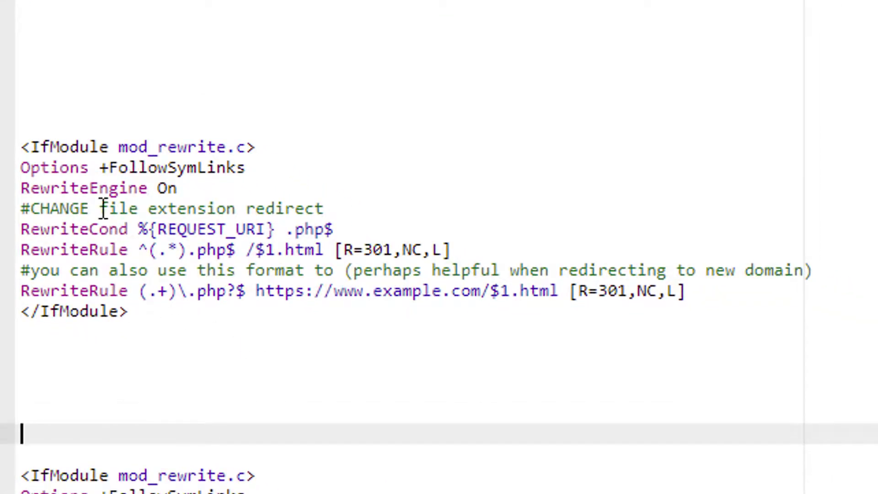
pyautogui.moveTo(99, 208); pyautogui.dragTo(324, 208)
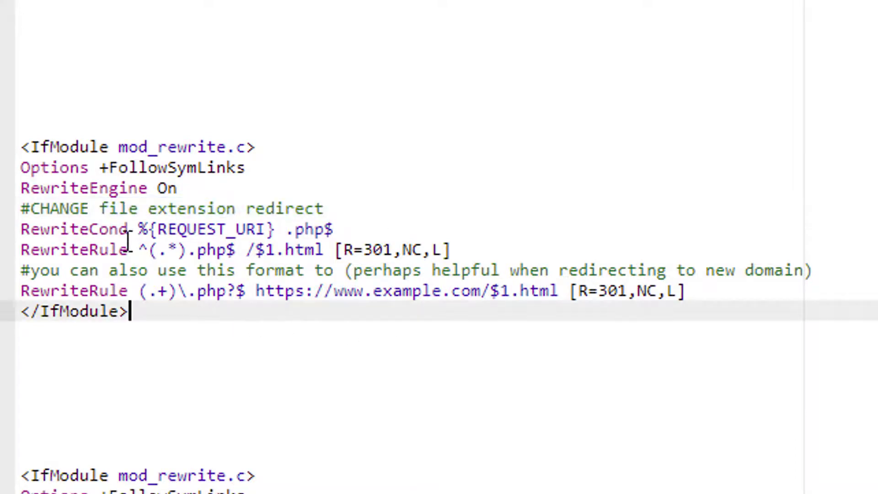
pyautogui.tripleClick(168, 229)
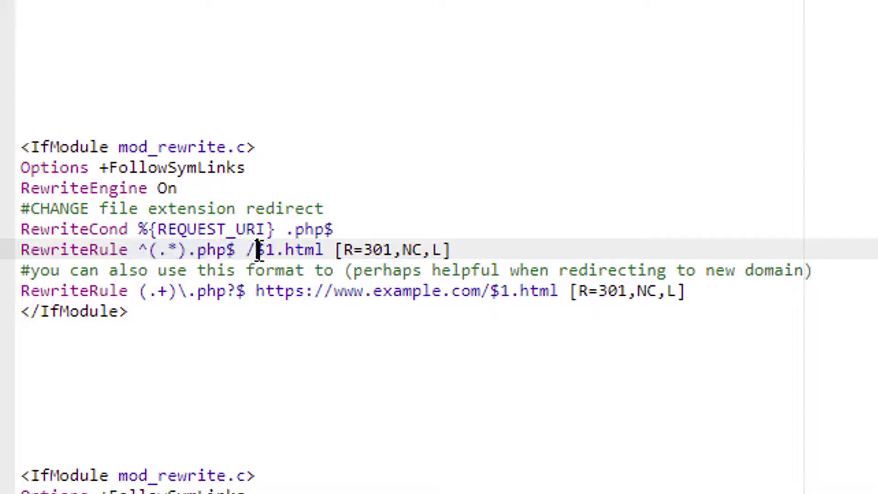
pyautogui.moveTo(251, 249); pyautogui.dragTo(327, 249)
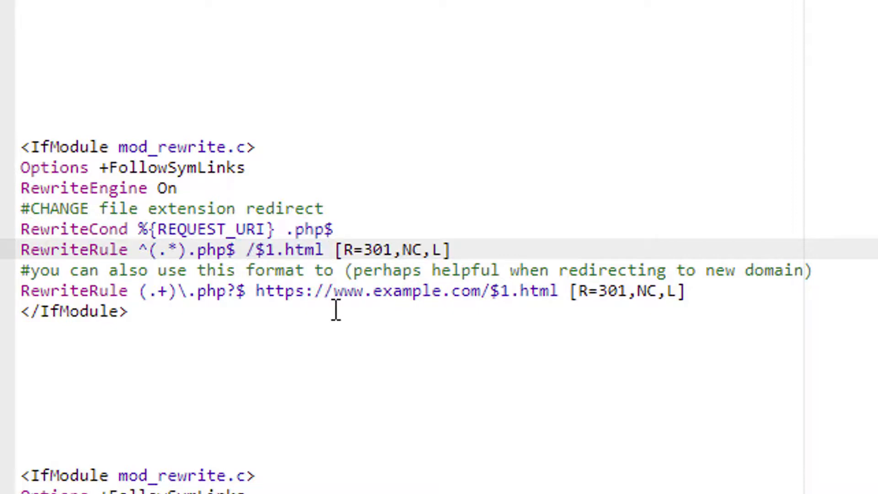
pyautogui.press('Backspace')
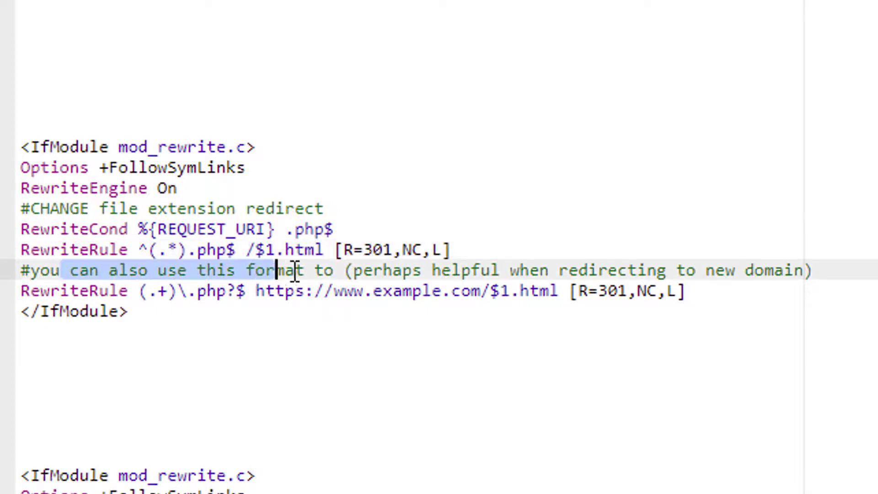
pyautogui.moveTo(291, 271); pyautogui.dragTo(789, 271)
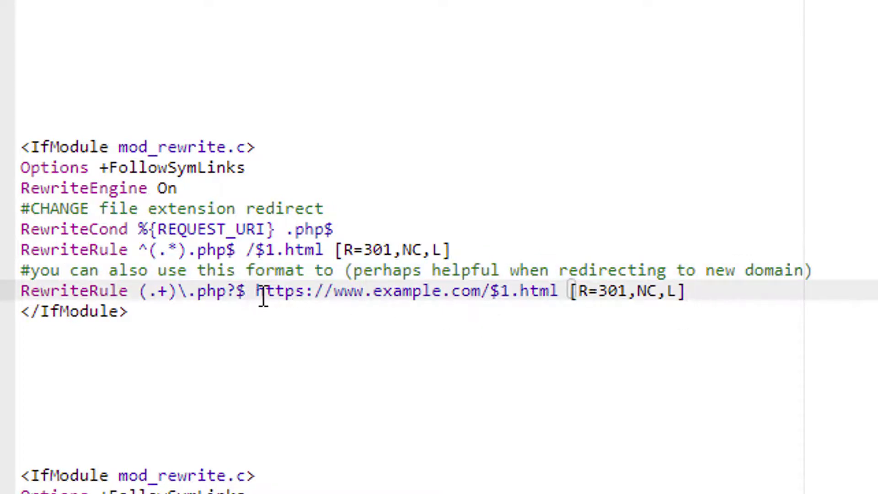
pyautogui.moveTo(256, 291); pyautogui.dragTo(554, 291)
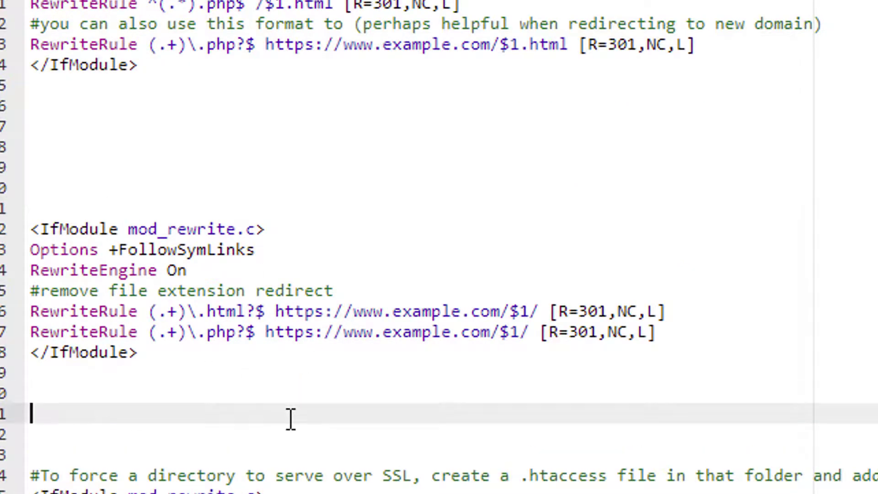
pyautogui.click(107, 291)
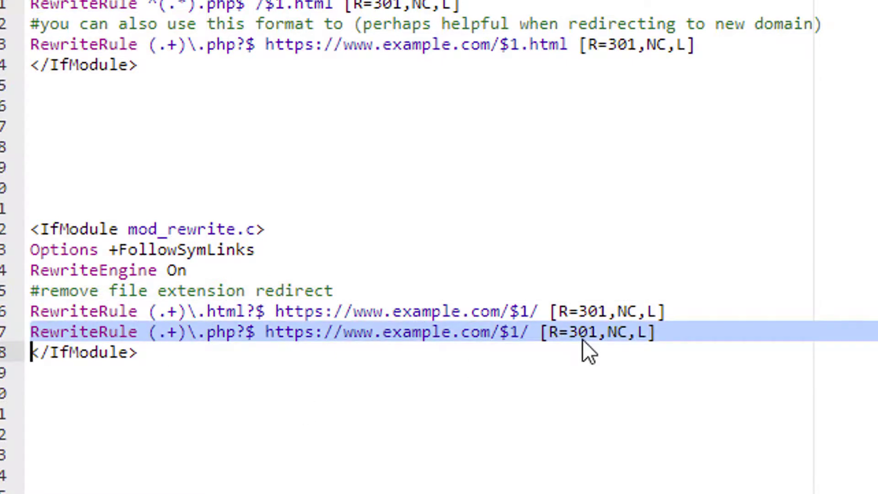
pyautogui.press('Delete')
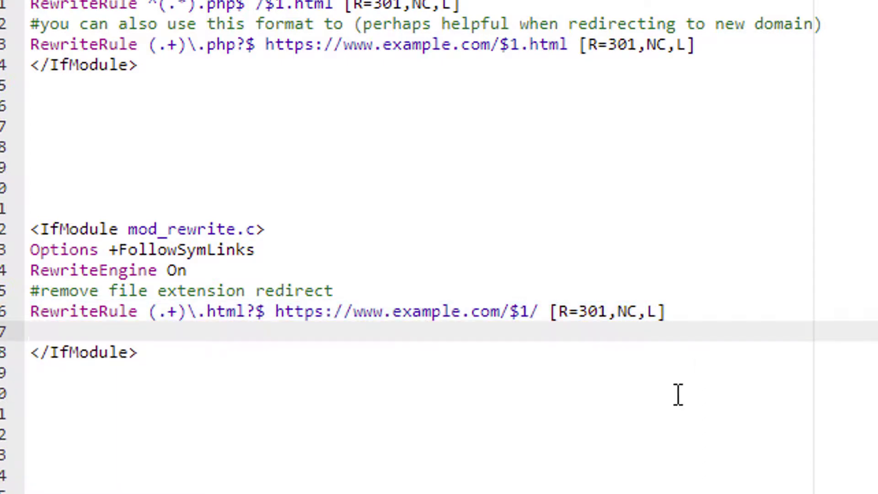
pyautogui.write('RewriteRule (.+)\\.php?$ https://www.example.com/$1/ [R=301,NC,L]')
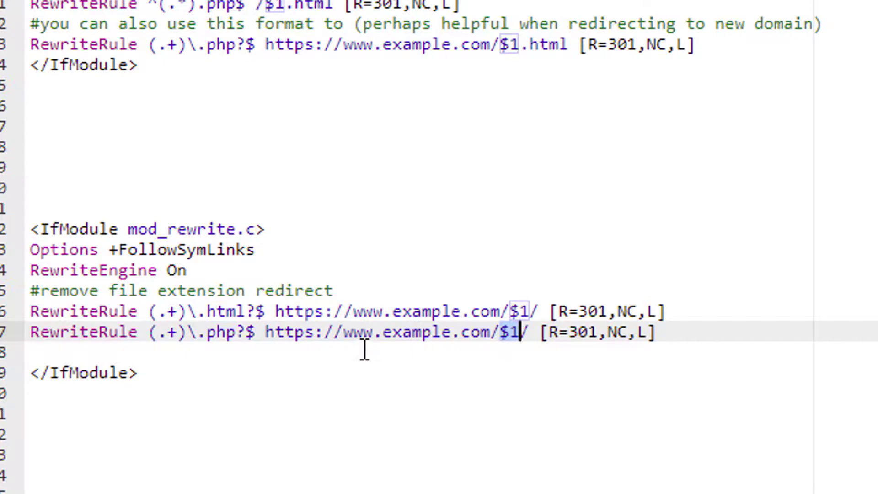
pyautogui.write('/')
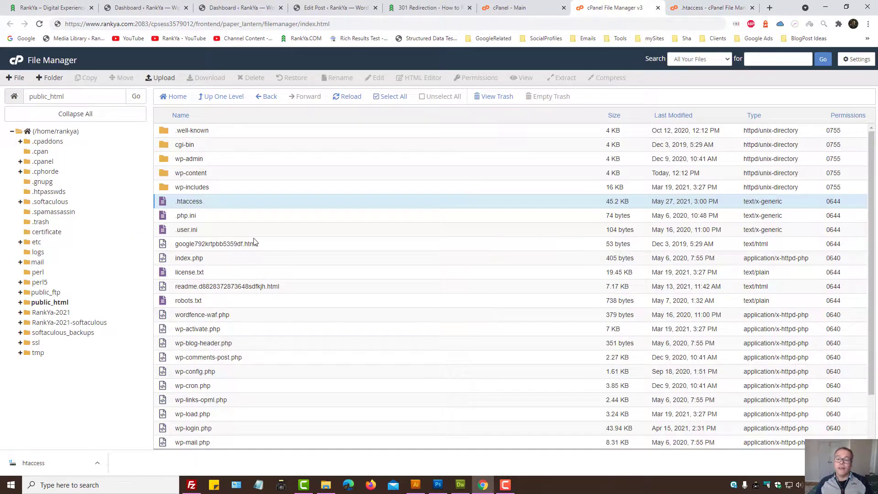
# Return to the .htaccess editor and highlight samplefolder in the directory SSL condition.
pyautogui.click(378, 77)
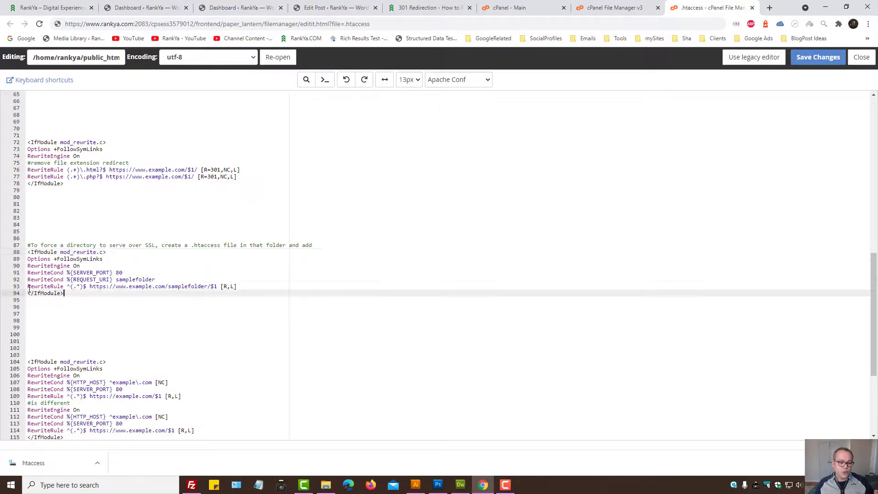
pyautogui.moveTo(28, 245); pyautogui.dragTo(64, 293)
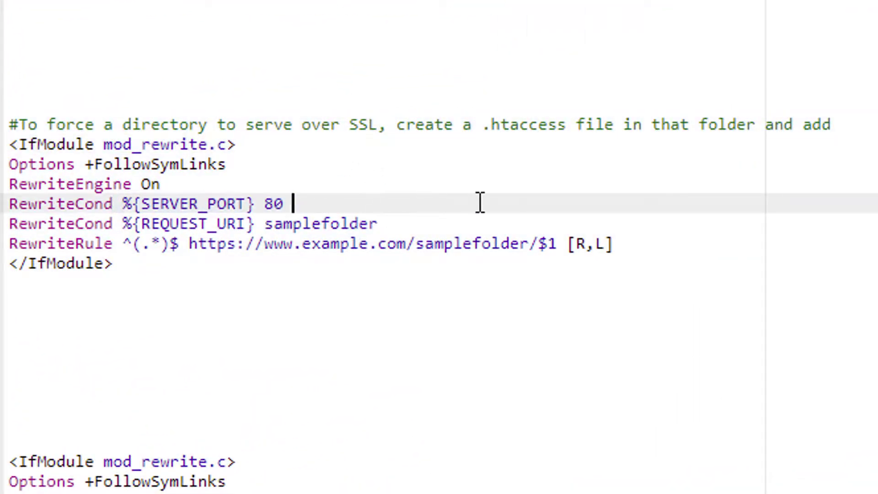
pyautogui.moveTo(504, 193)
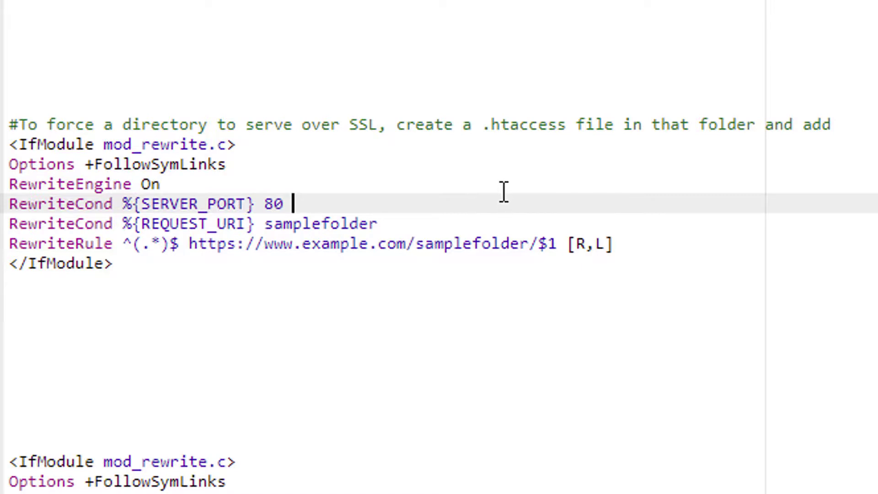
pyautogui.moveTo(437, 200)
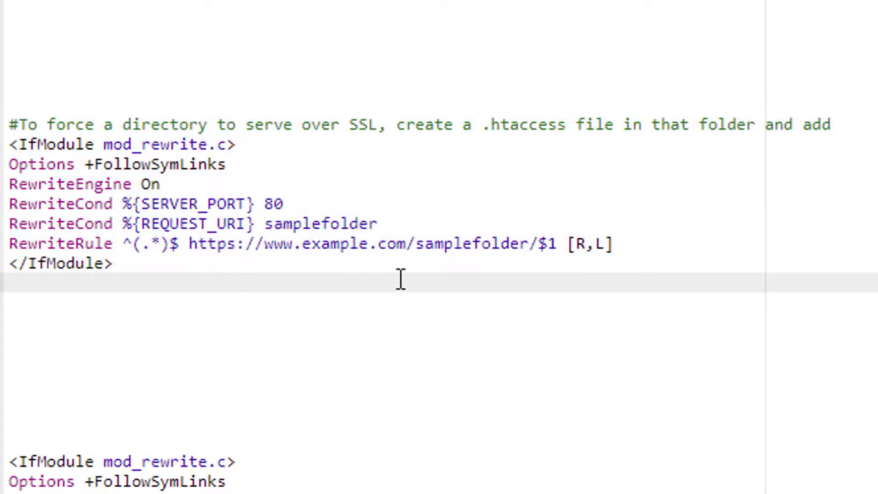
pyautogui.moveTo(294, 258)
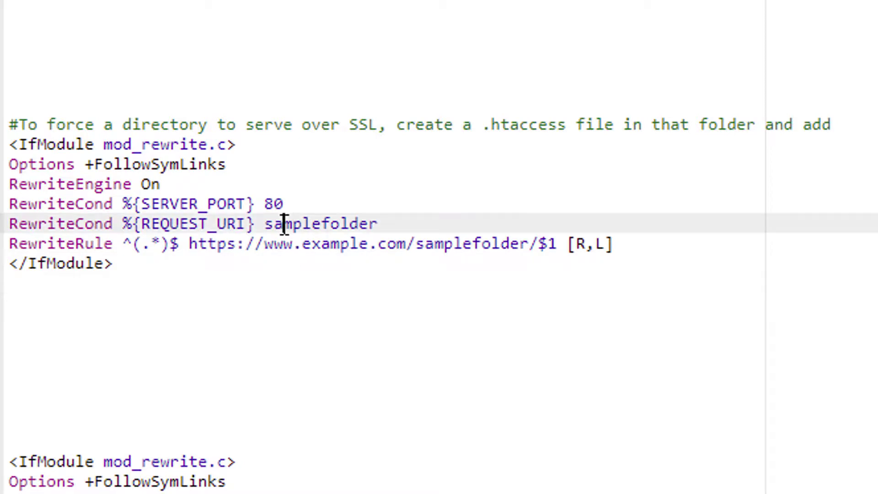
pyautogui.doubleClick(319, 223)
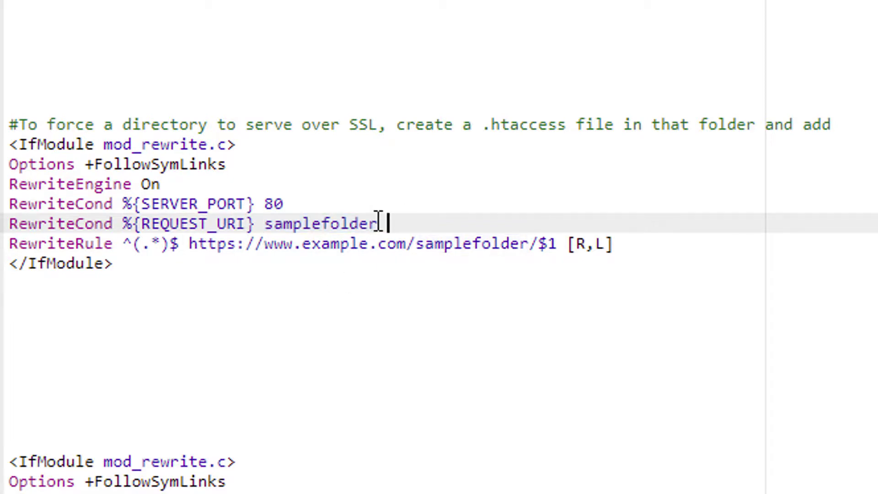
pyautogui.doubleClick(321, 223)
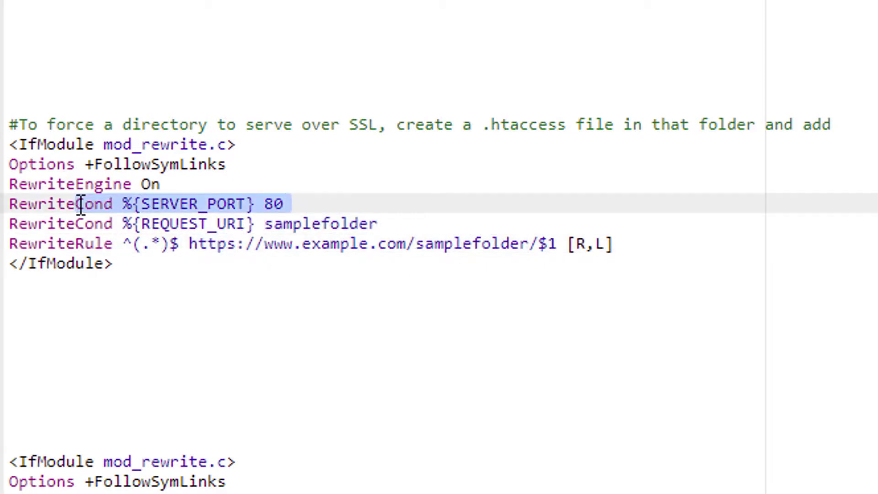
pyautogui.scroll(-3)
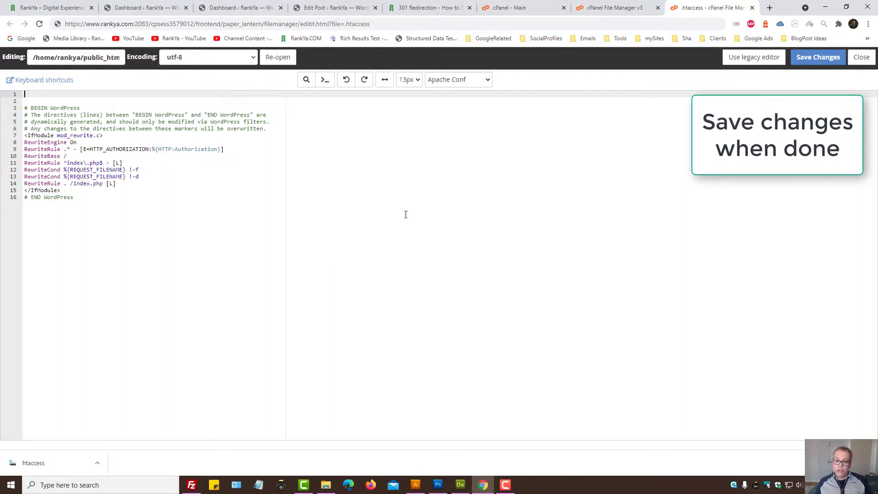
pyautogui.moveTo(445, 197)
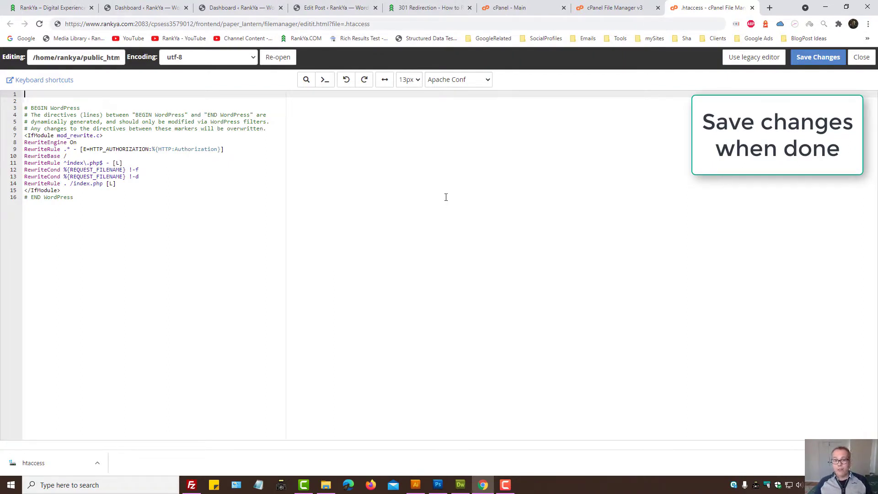
# Leave the cPanel editor for the RankYa 301 Redirection article tab.
pyautogui.click(428, 7)
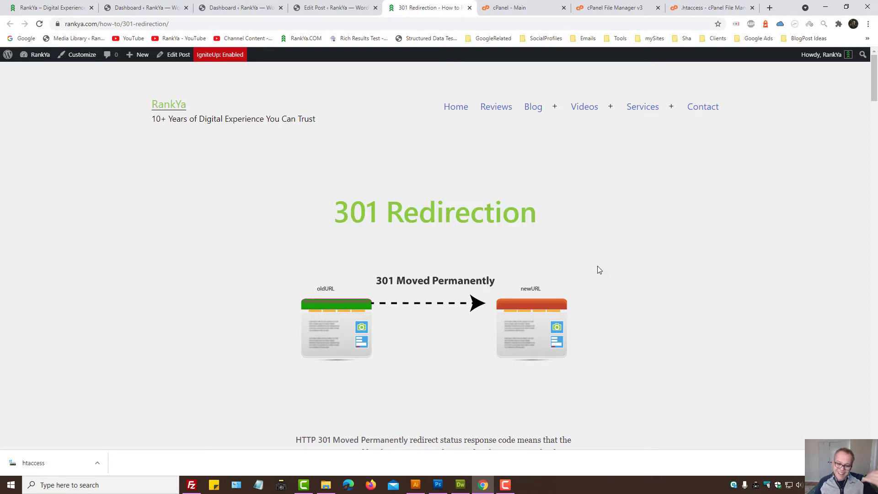
# Scroll through the 301 Redirection article headings and back to the top.
pyautogui.scroll(-3)
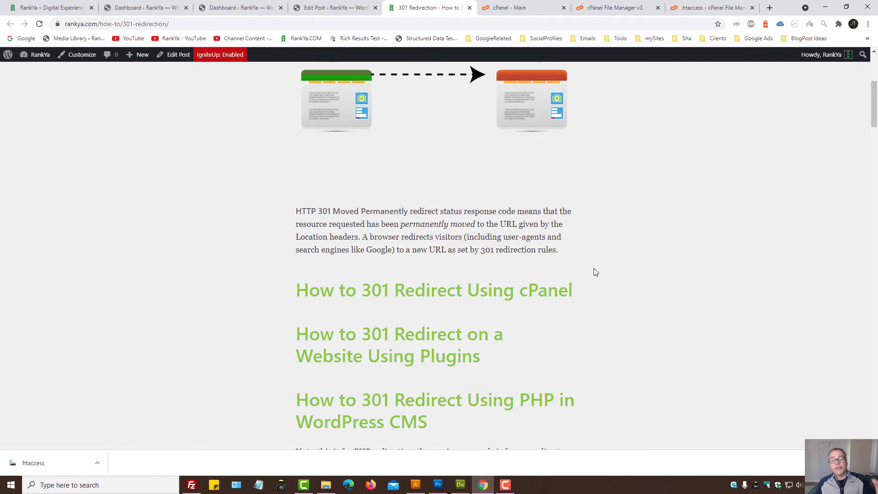
pyautogui.scroll(3)
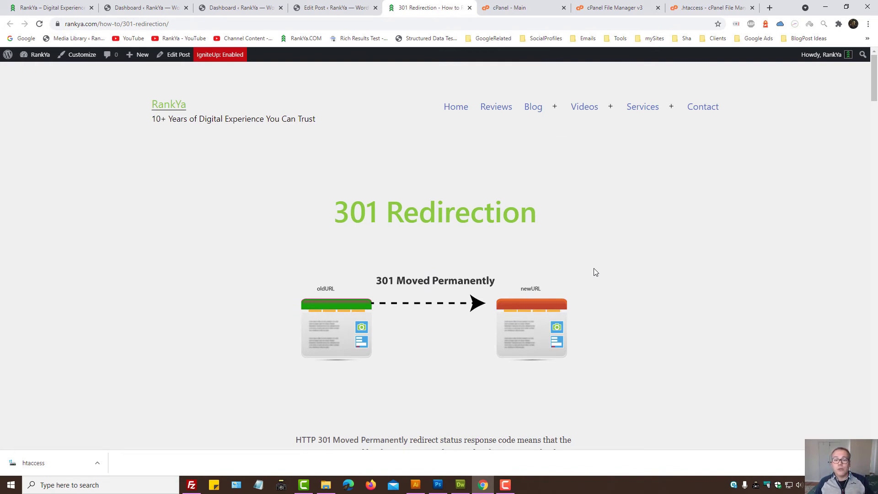
pyautogui.moveTo(607, 261)
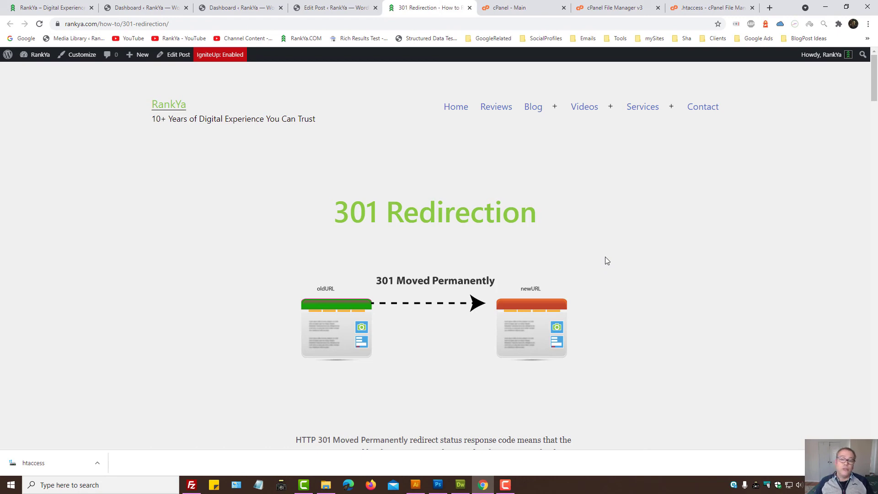